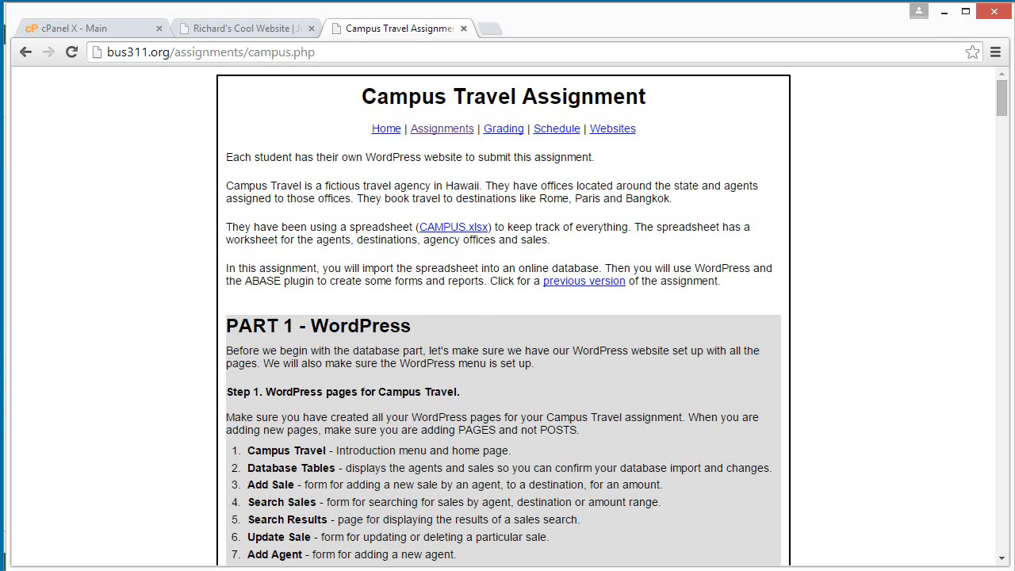
pyautogui.moveTo(826, 387)
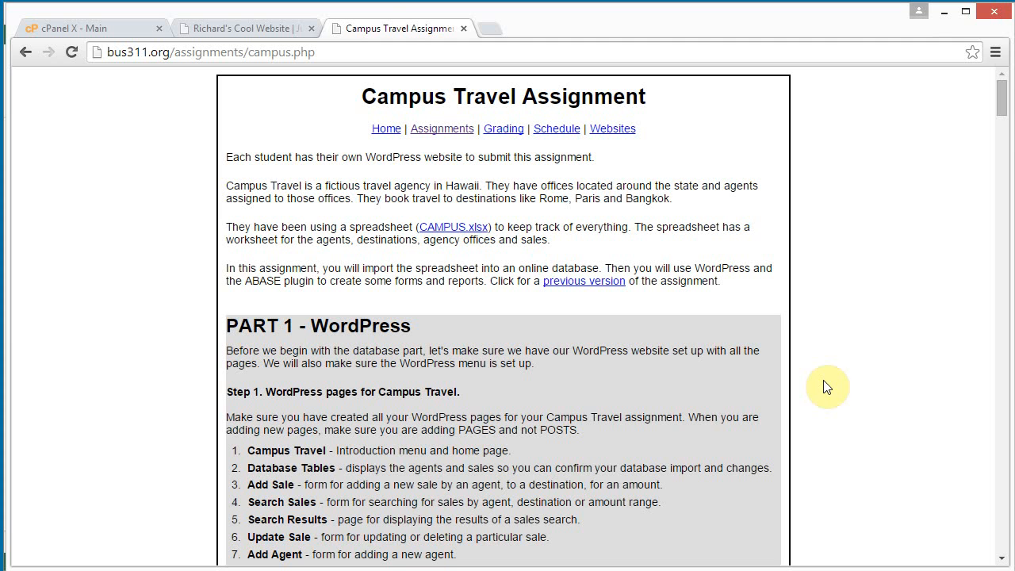
pyautogui.moveTo(1001, 100)
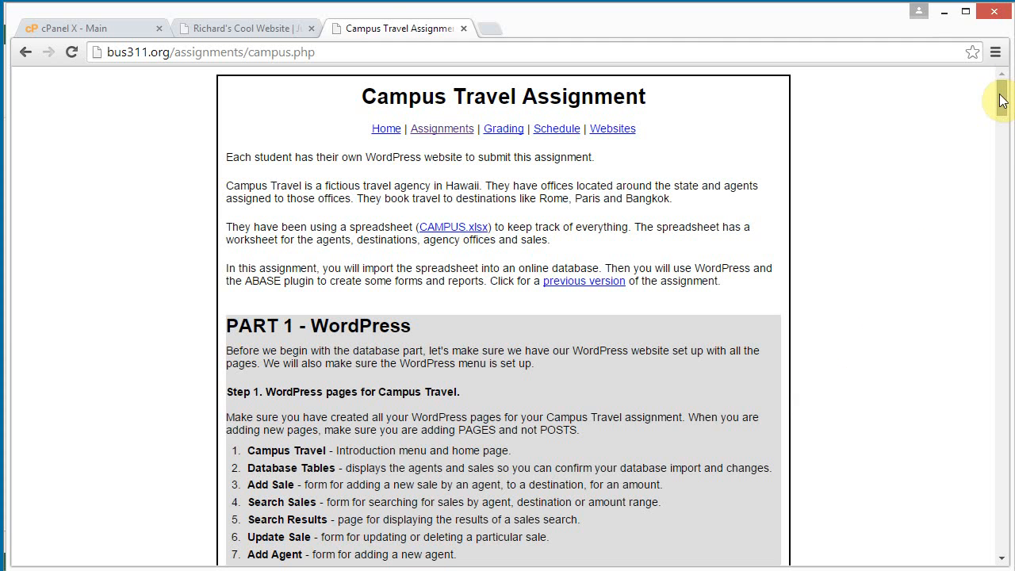
# Step: Check the Campus Travel pages menu on the WordPress site tab
pyautogui.scroll(-3)
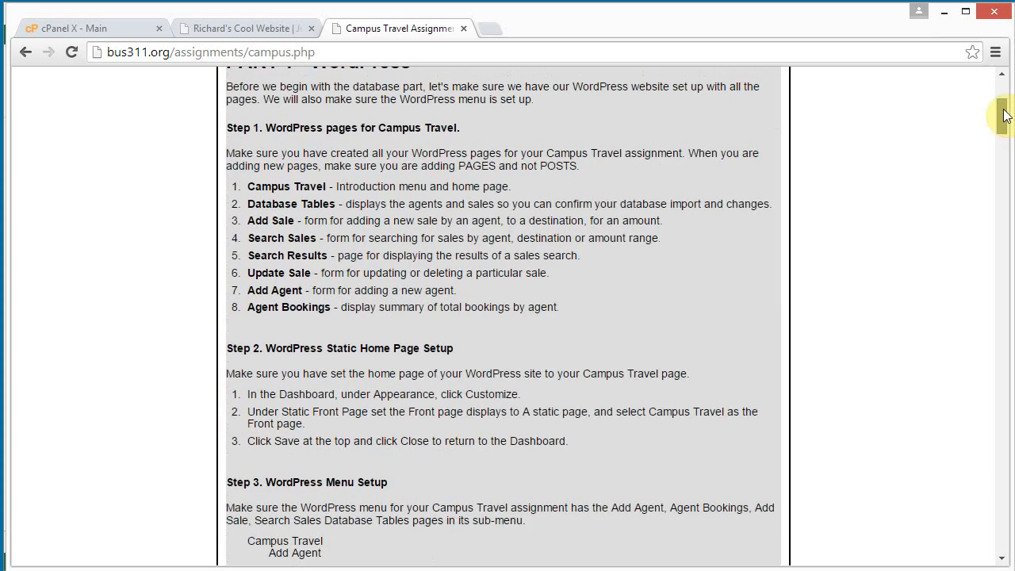
pyautogui.click(246, 28)
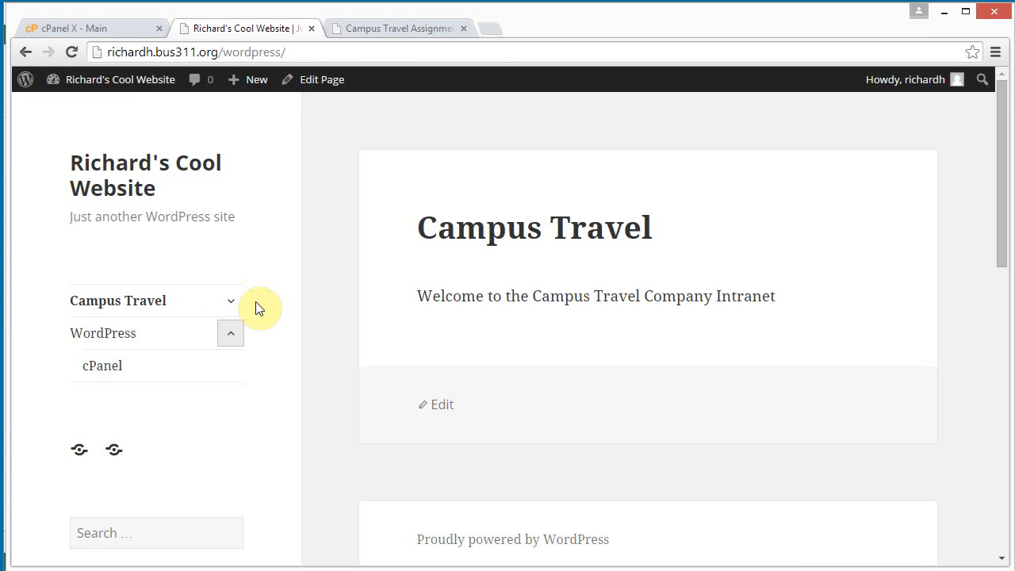
pyautogui.click(230, 300)
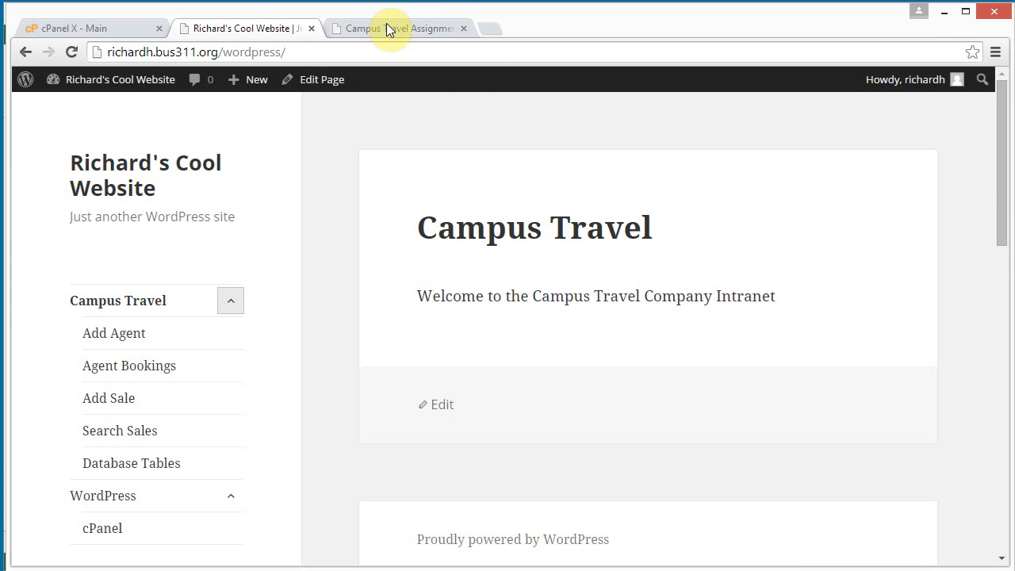
# Step: Return to the assignment and scroll to PART 2 - Excel and CSV files
pyautogui.click(388, 29)
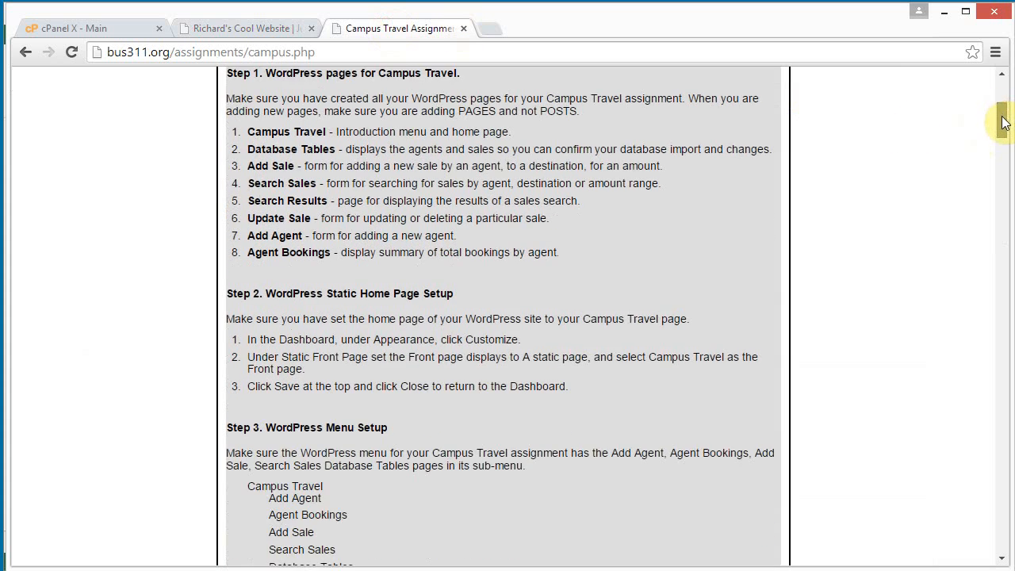
pyautogui.scroll(-3)
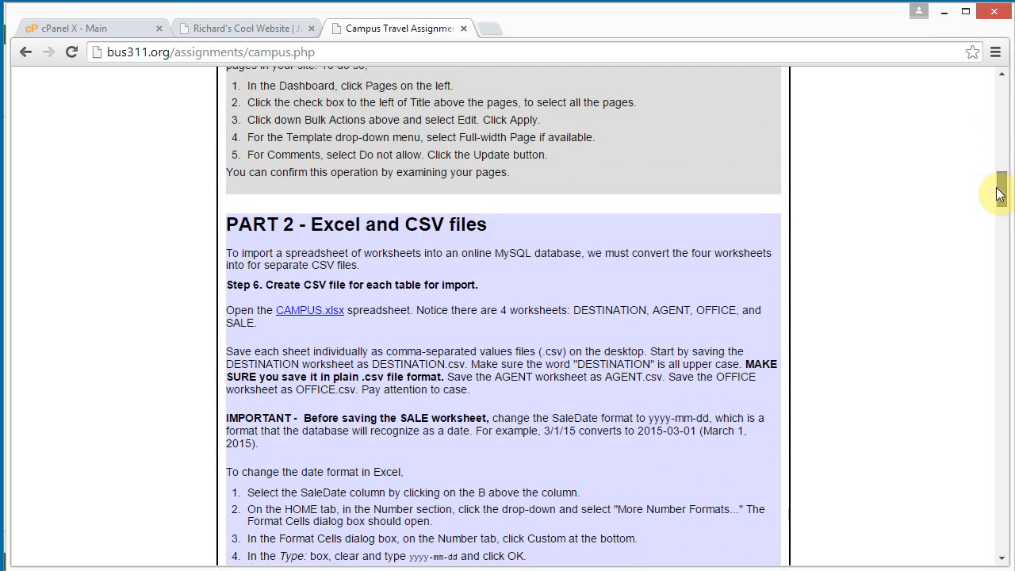
pyautogui.scroll(-3)
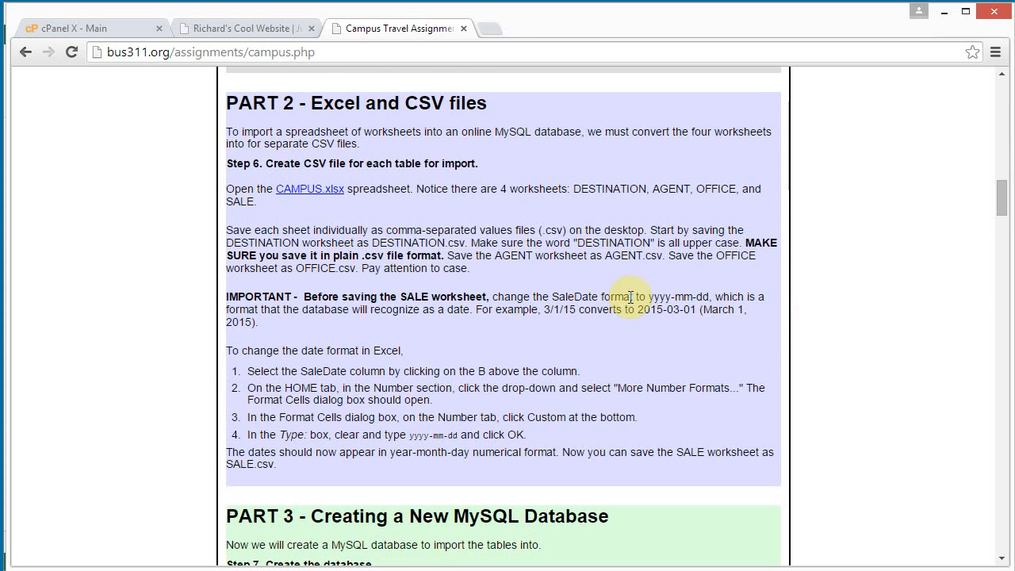
pyautogui.moveTo(483, 216)
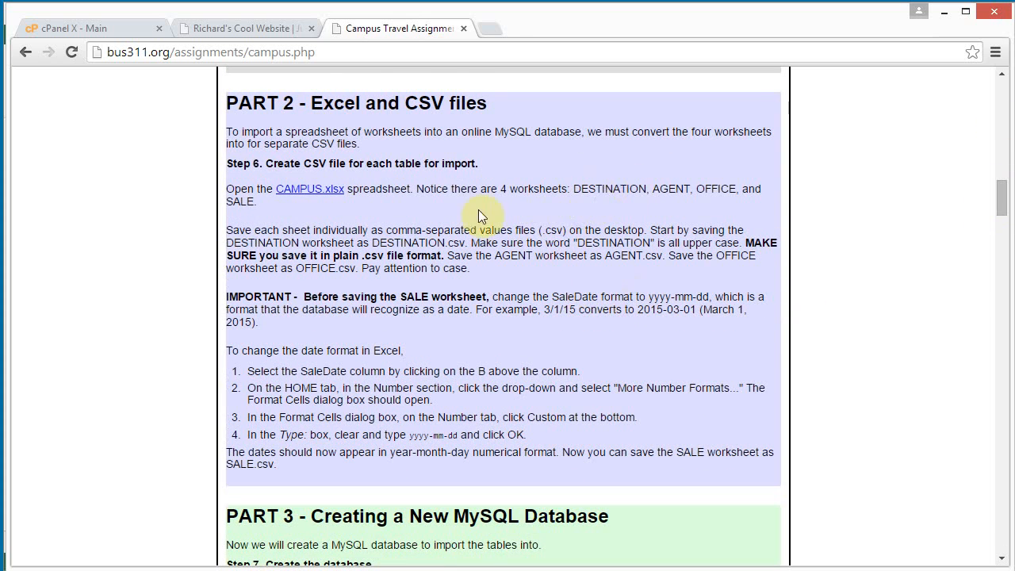
pyautogui.moveTo(488, 349)
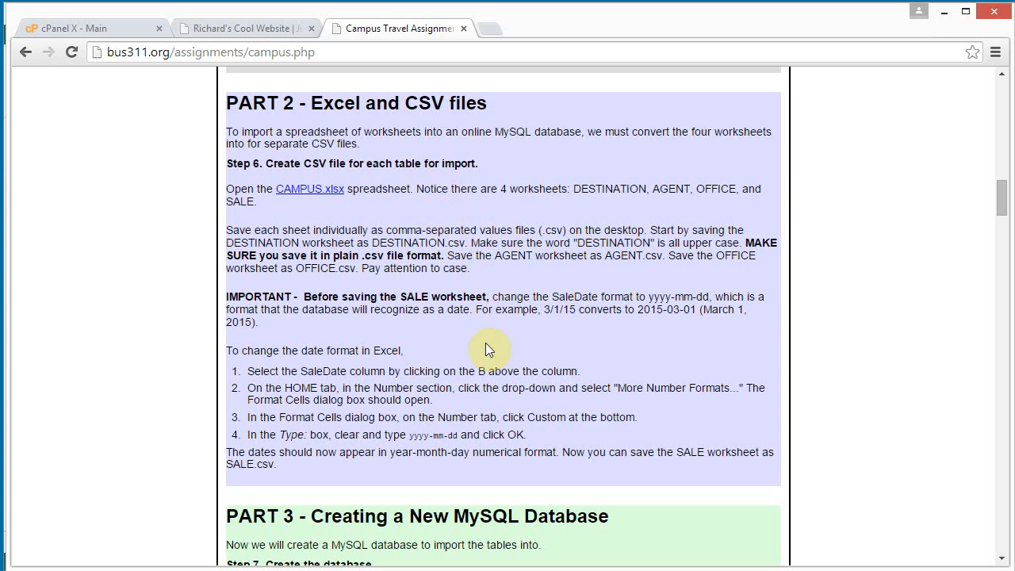
pyautogui.moveTo(486, 521)
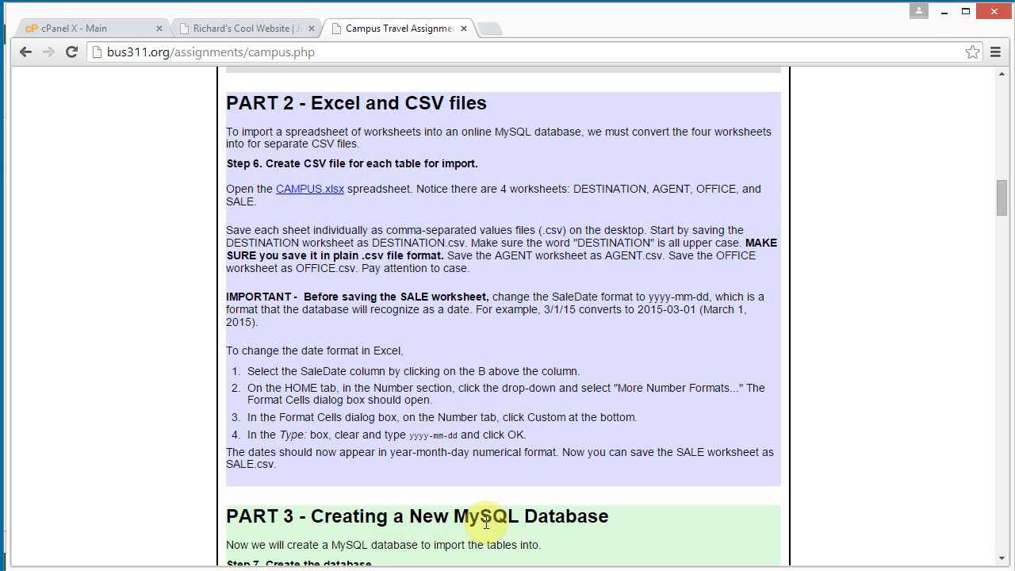
pyautogui.moveTo(372, 242)
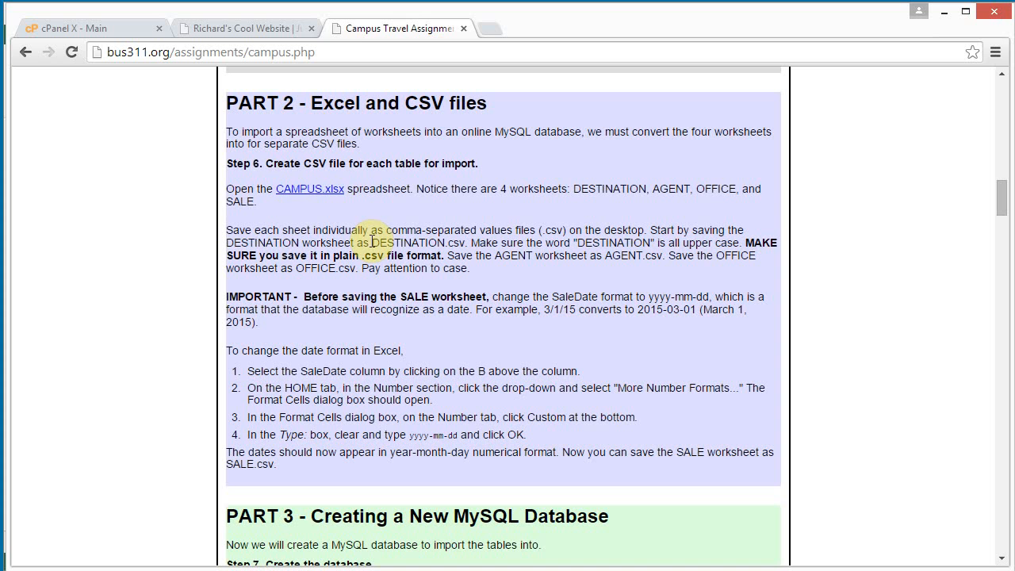
pyautogui.moveTo(309, 189)
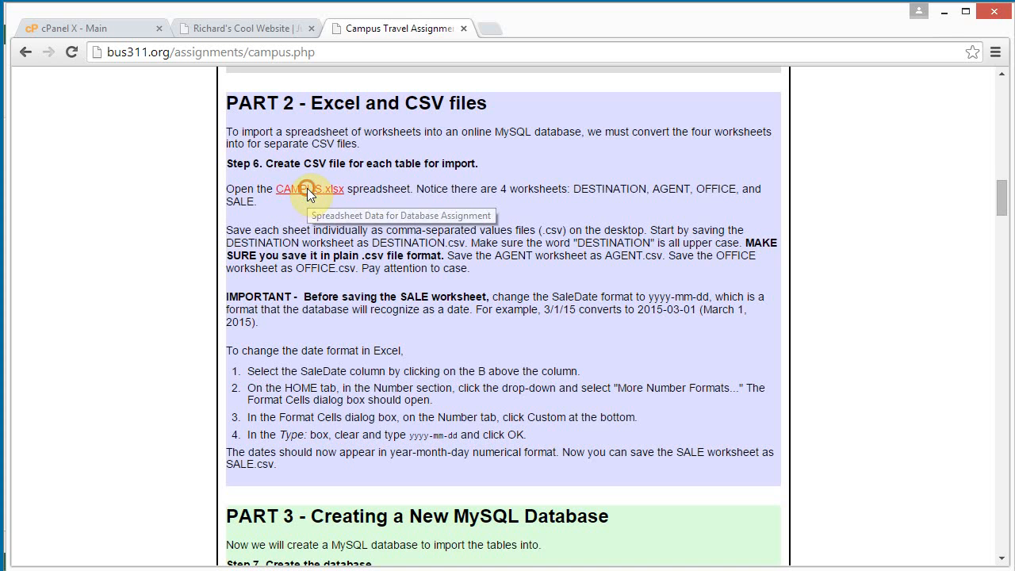
# Step: Open CAMPUS.xlsx and look through the DESTINATION, AGENT and SALE worksheets
pyautogui.click(308, 189)
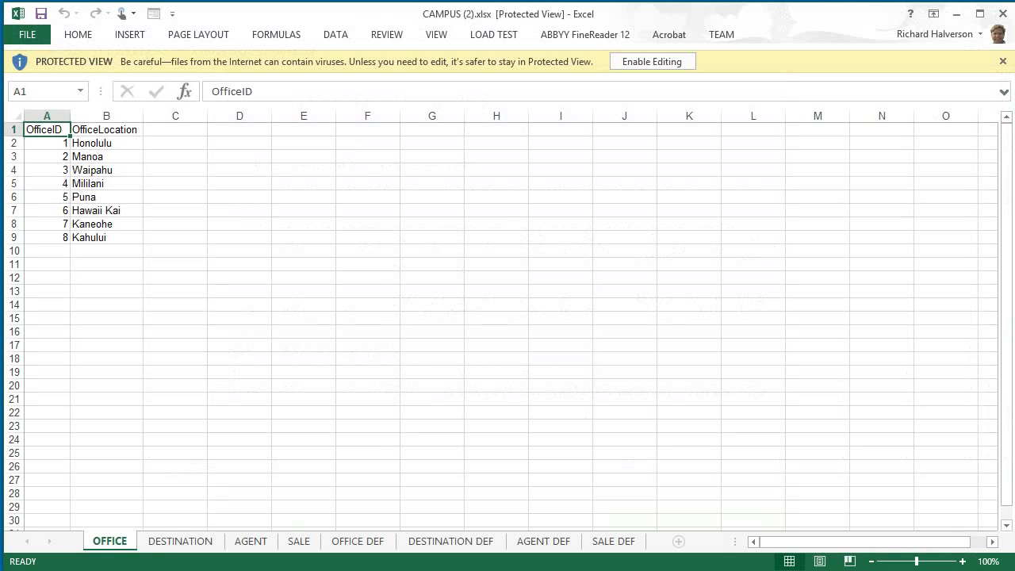
pyautogui.moveTo(634, 90)
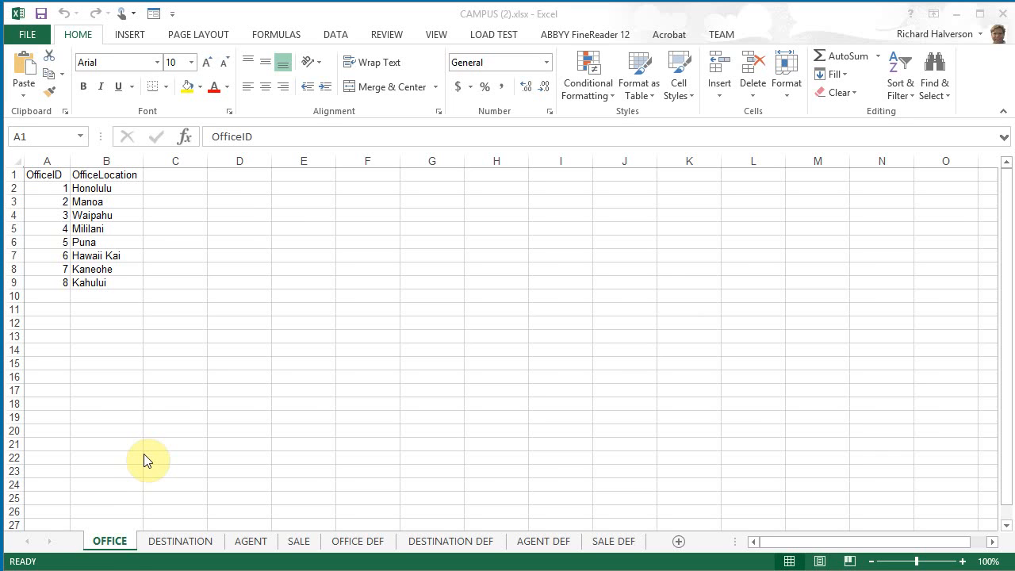
pyautogui.moveTo(107, 349)
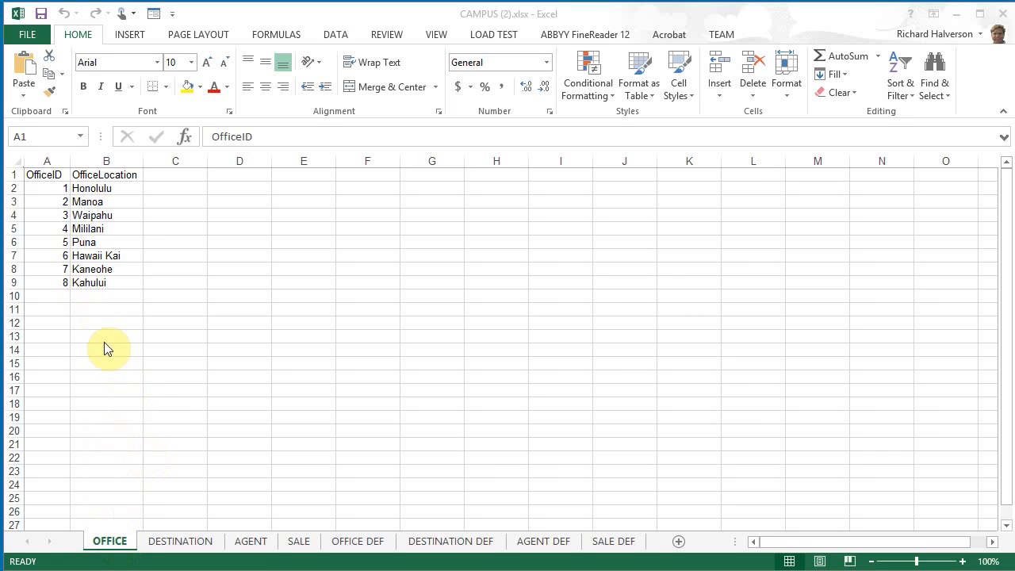
pyautogui.moveTo(180, 541)
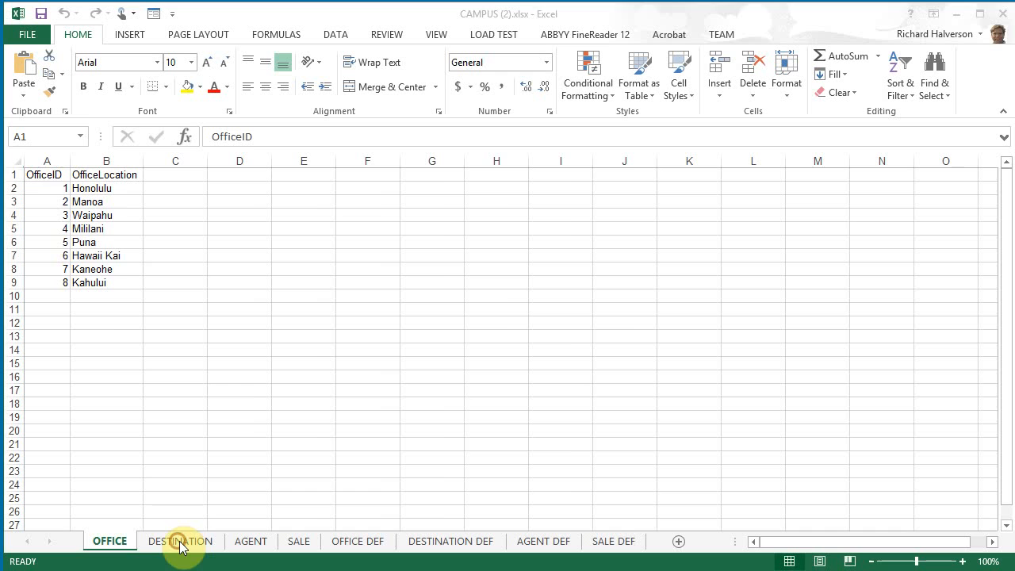
pyautogui.click(179, 541)
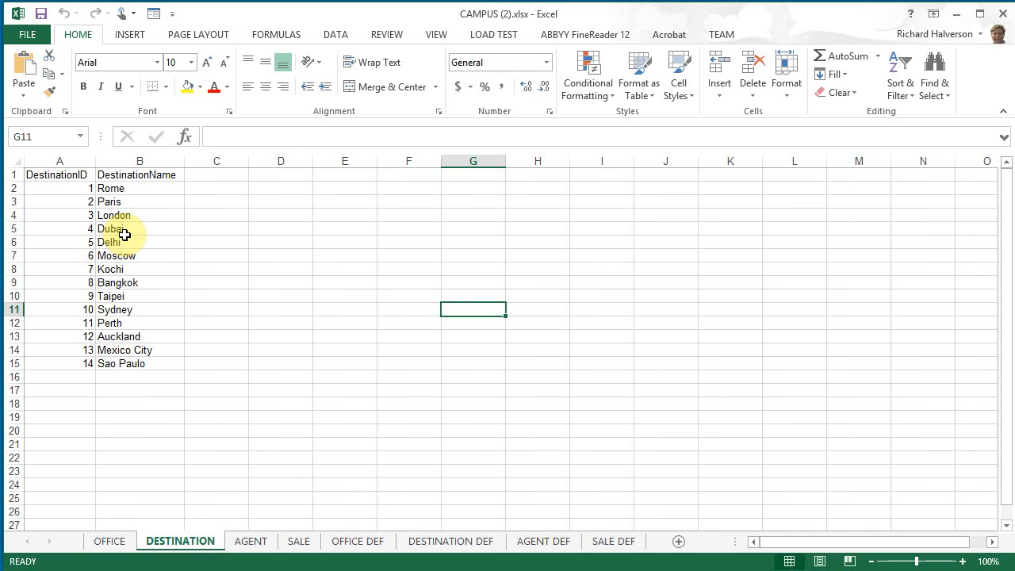
pyautogui.click(250, 540)
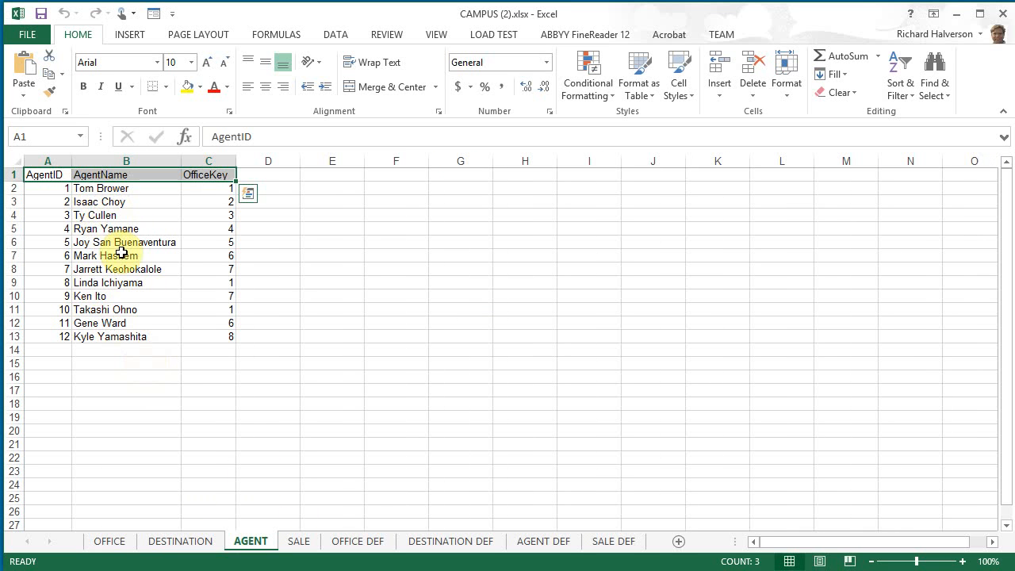
pyautogui.click(207, 201)
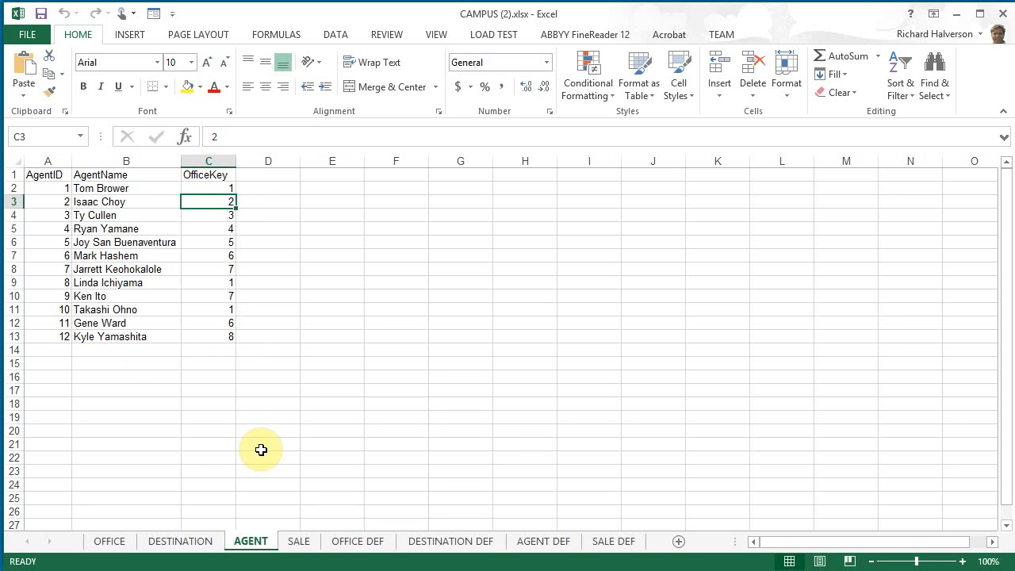
pyautogui.click(298, 541)
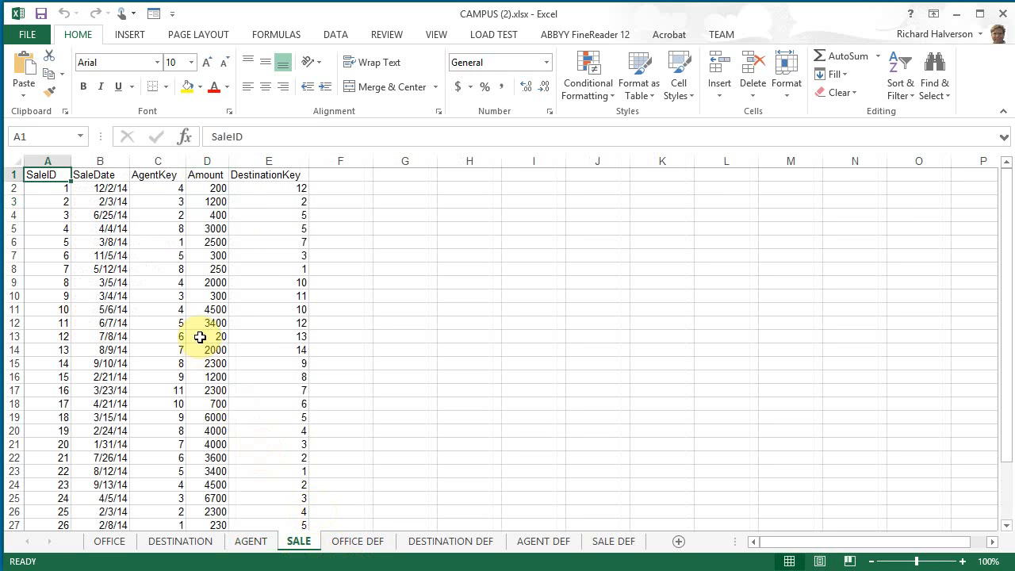
pyautogui.moveTo(142, 211)
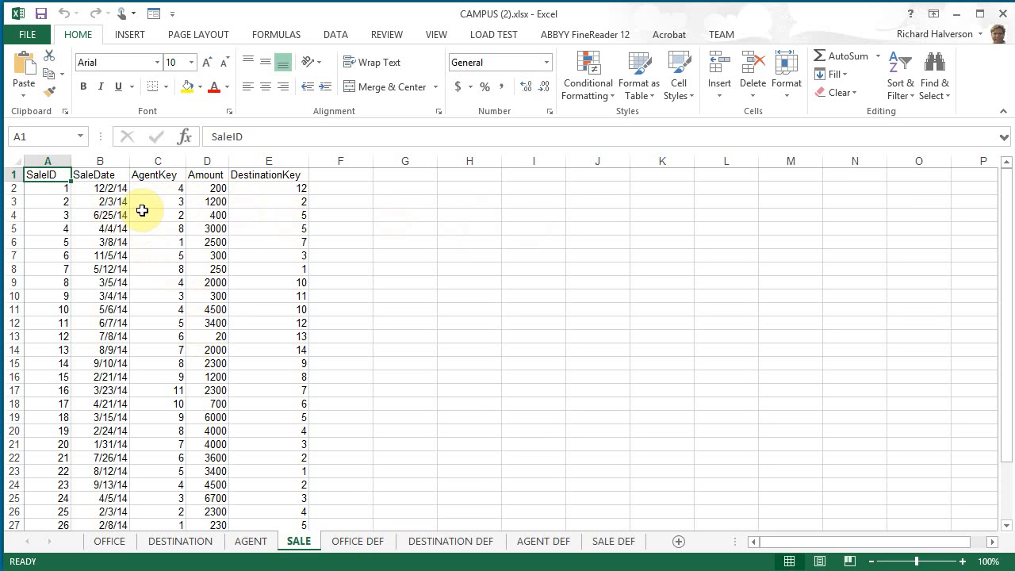
pyautogui.moveTo(1007, 221)
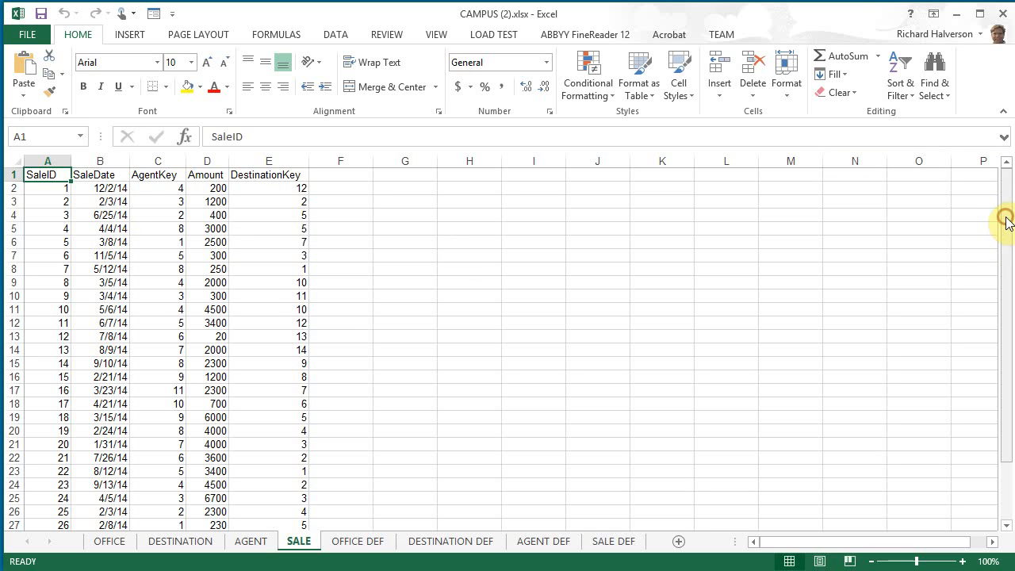
pyautogui.moveTo(144, 461)
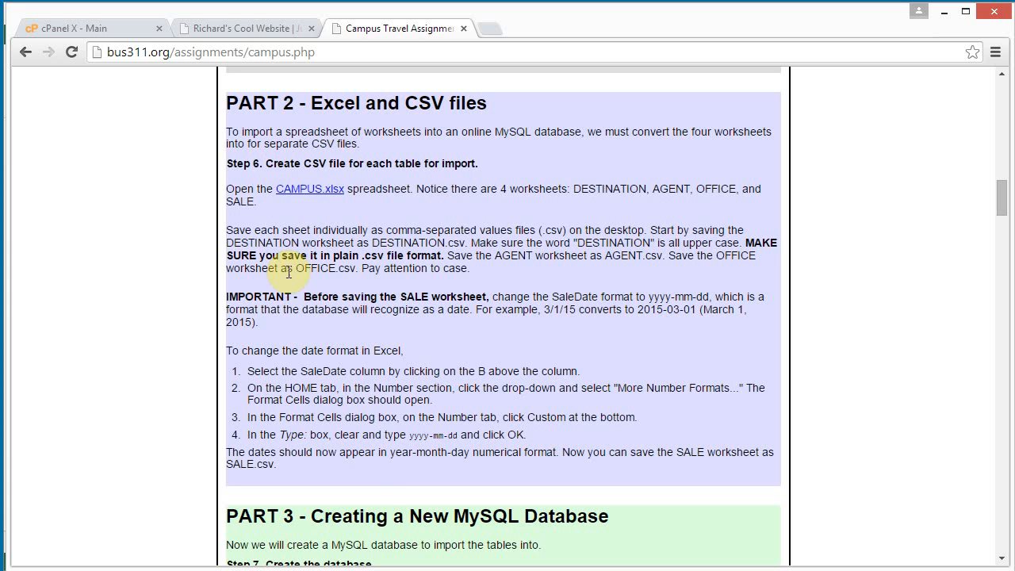
pyautogui.moveTo(424, 261)
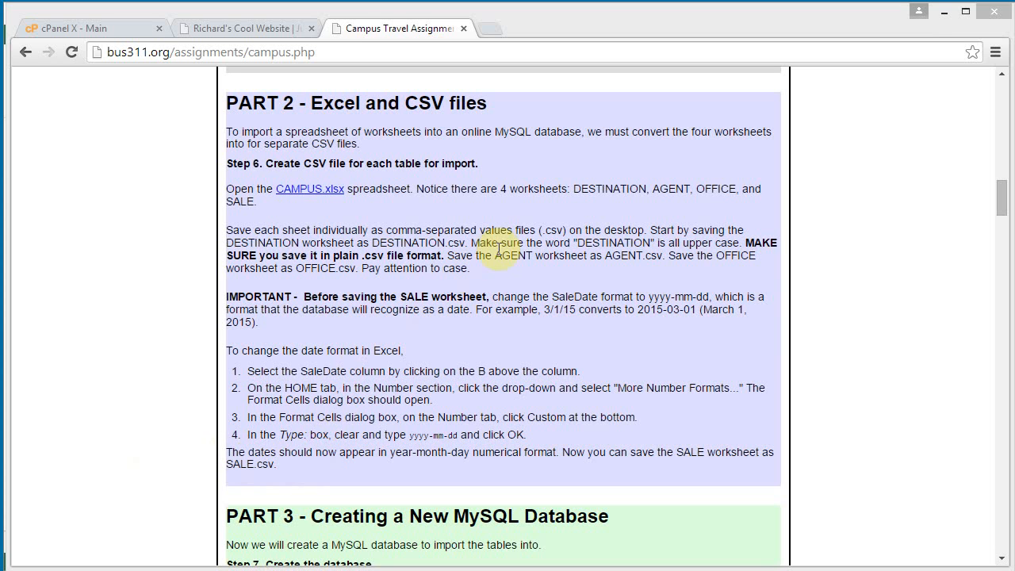
pyautogui.moveTo(511, 258)
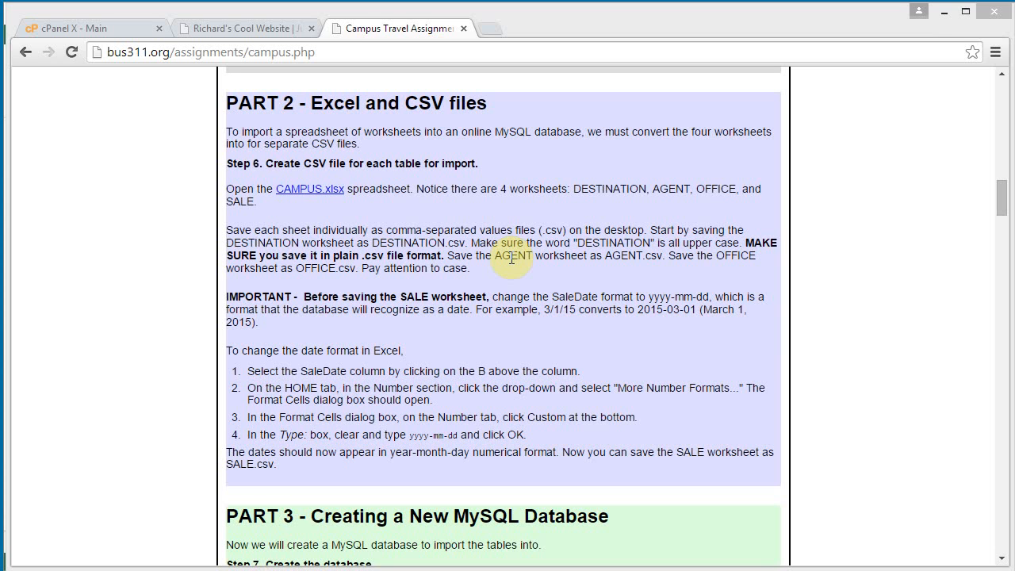
pyautogui.moveTo(714, 255)
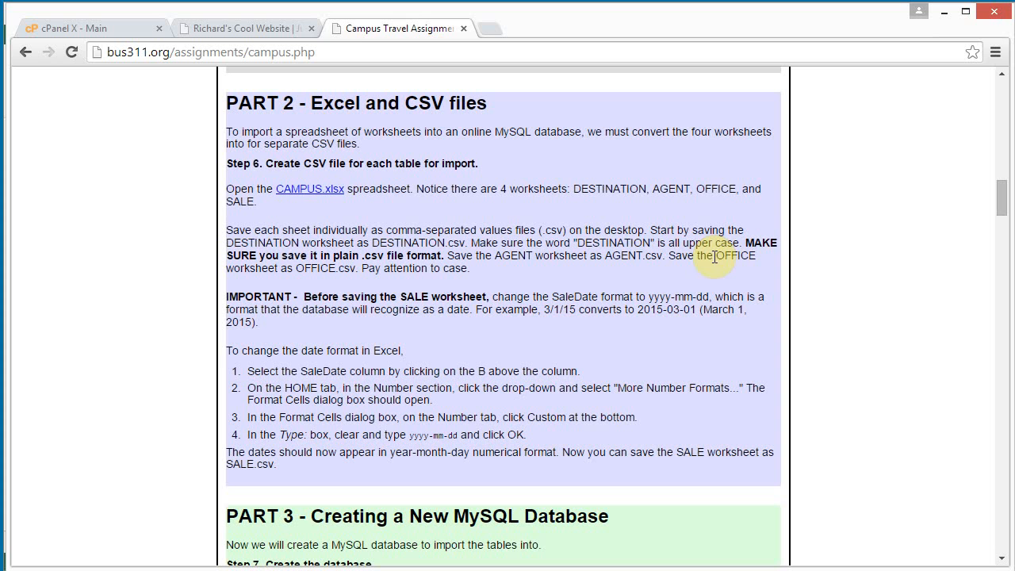
pyautogui.moveTo(490, 290)
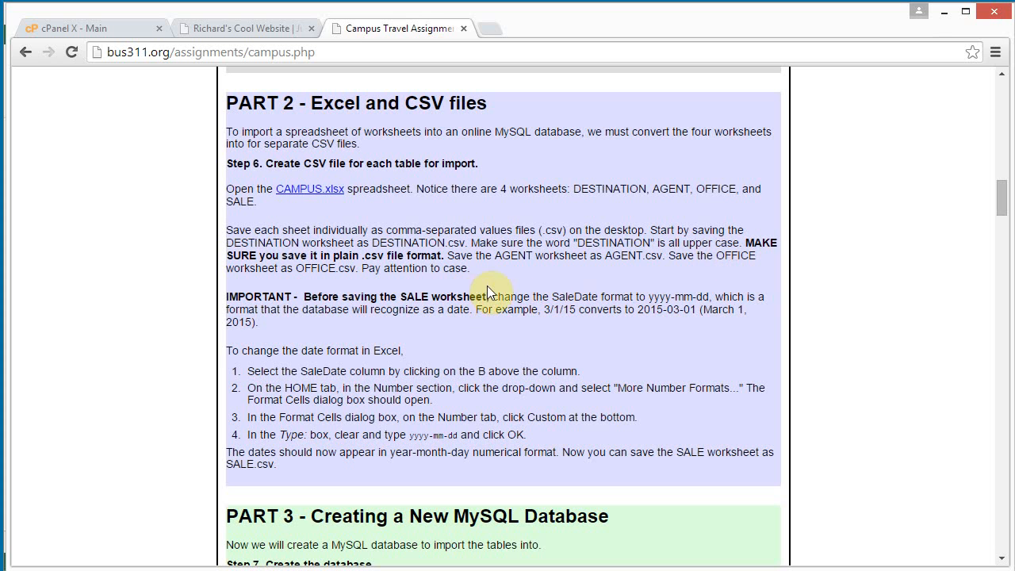
pyautogui.moveTo(318, 370)
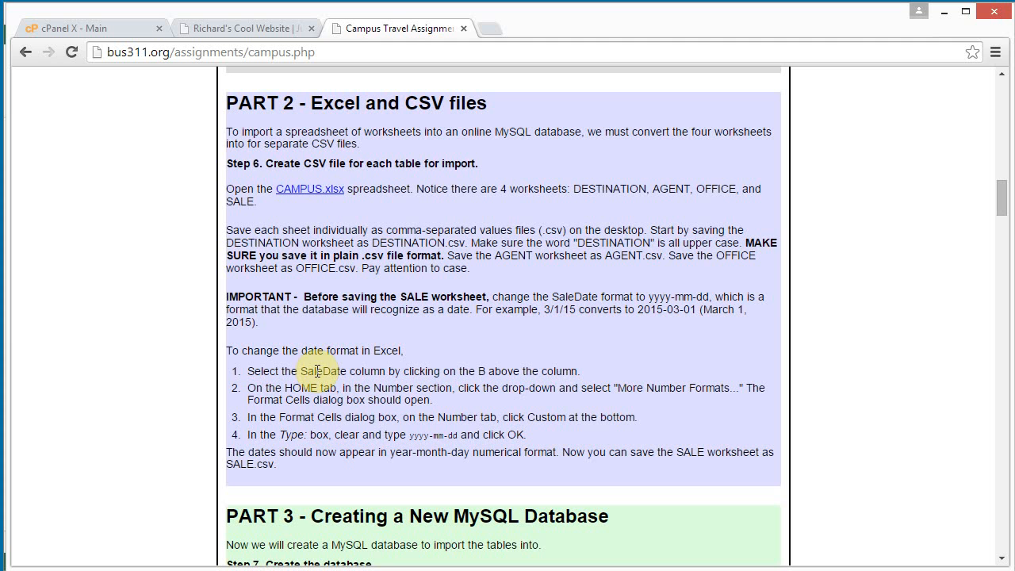
pyautogui.moveTo(396, 369)
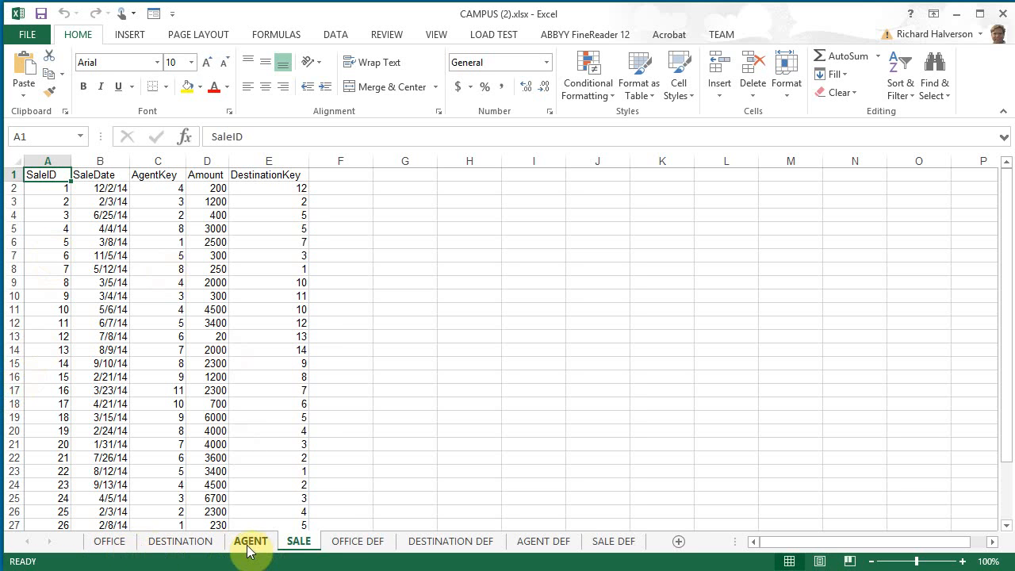
# Step: Start a Save As of the AGENT sheet into Desktop's CAMPUS TRAVEL folder
pyautogui.click(251, 540)
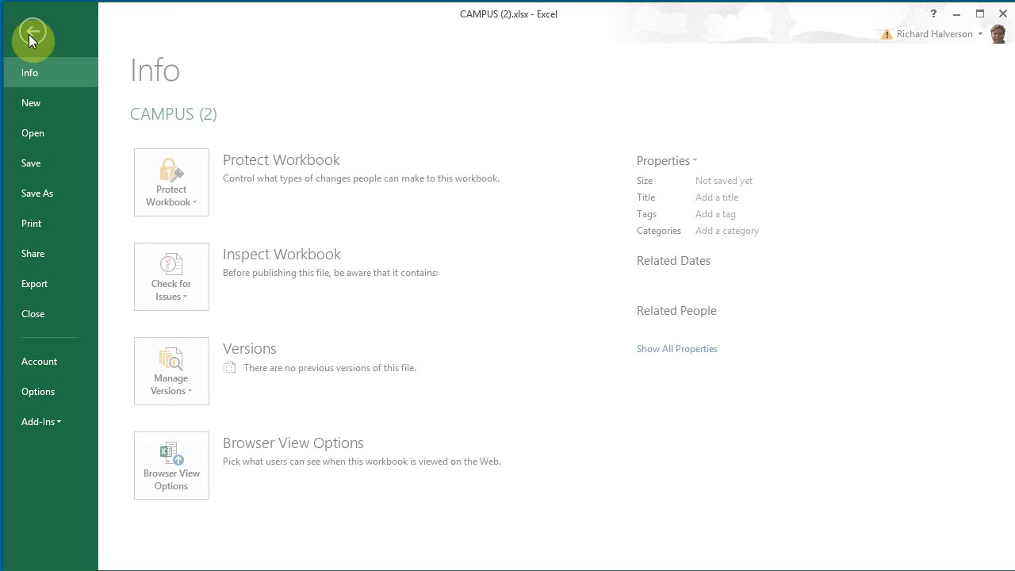
pyautogui.click(37, 193)
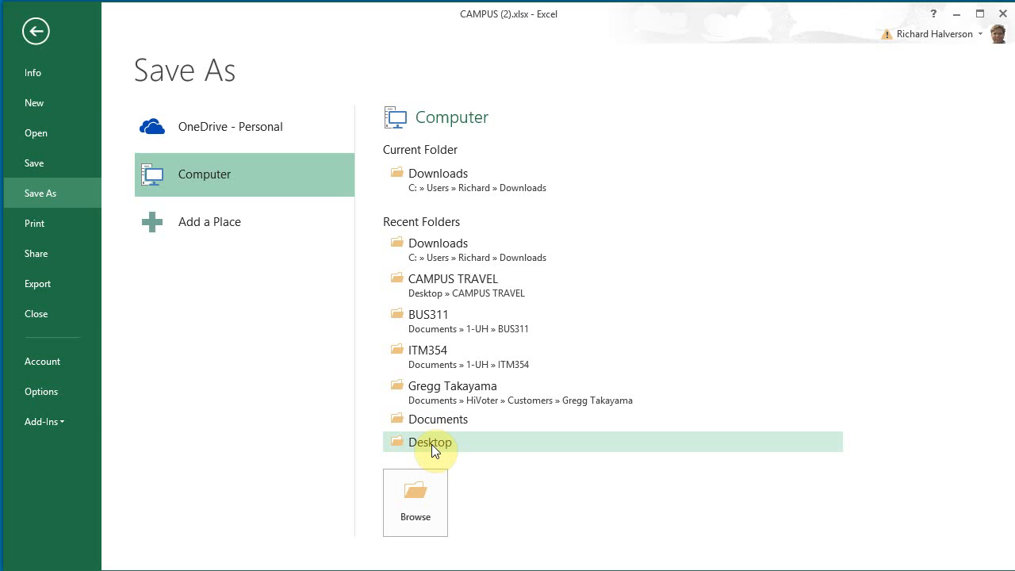
pyautogui.click(431, 441)
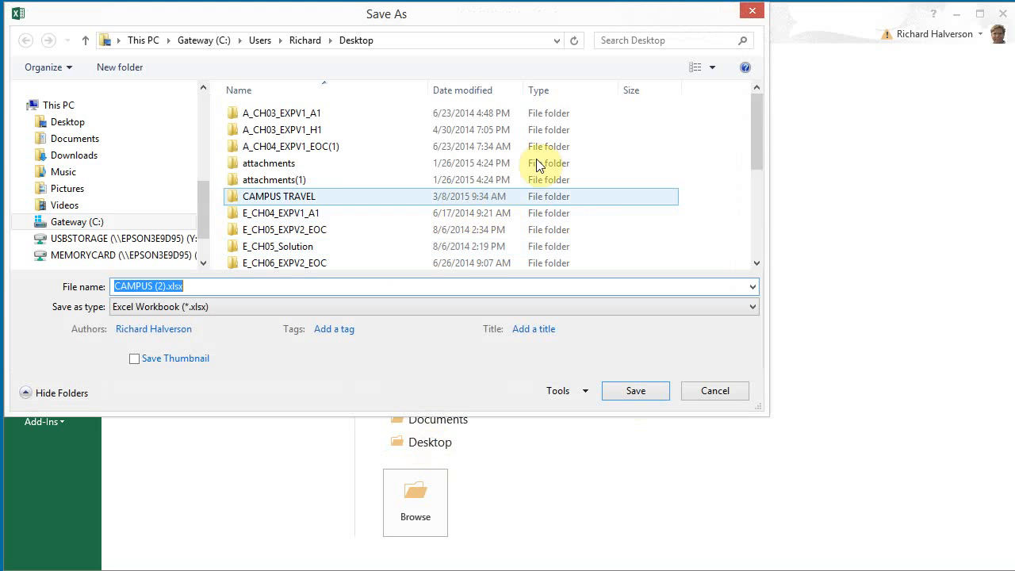
pyautogui.scroll(-3)
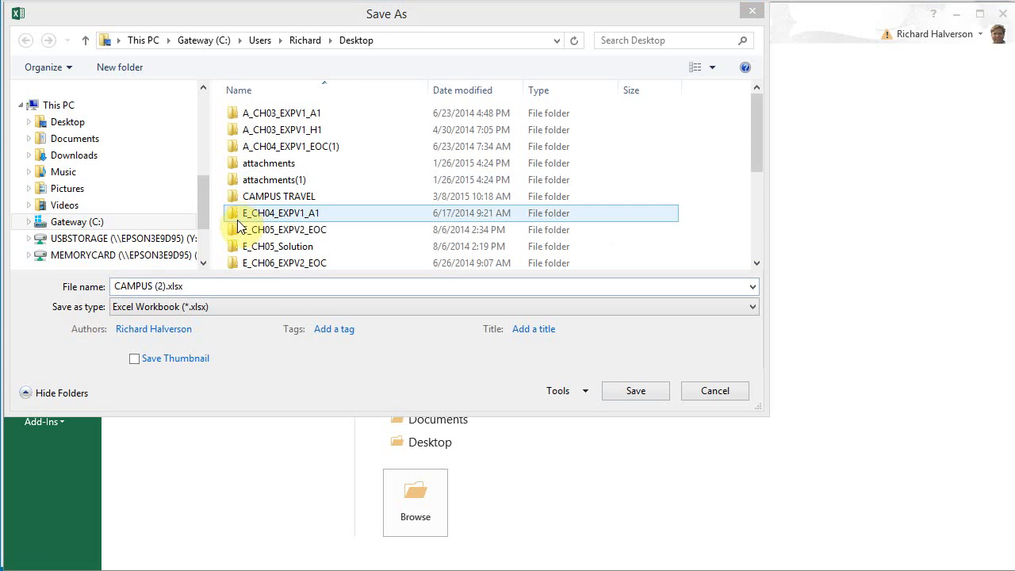
pyautogui.doubleClick(279, 195)
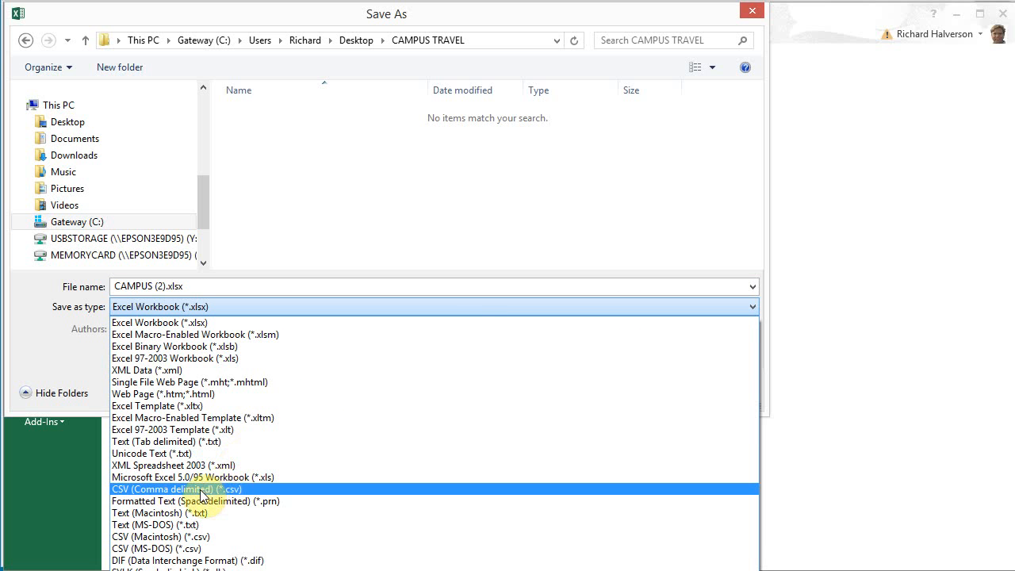
# Step: Save the active sheet as AGENT in CSV (Comma delimited) format and dismiss the prompts
pyautogui.click(176, 489)
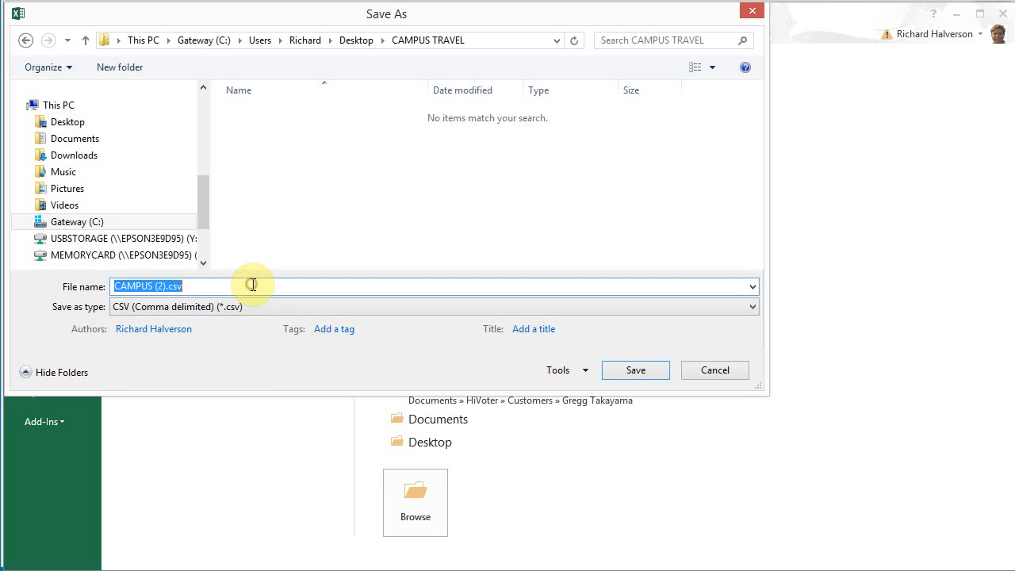
pyautogui.write('A')
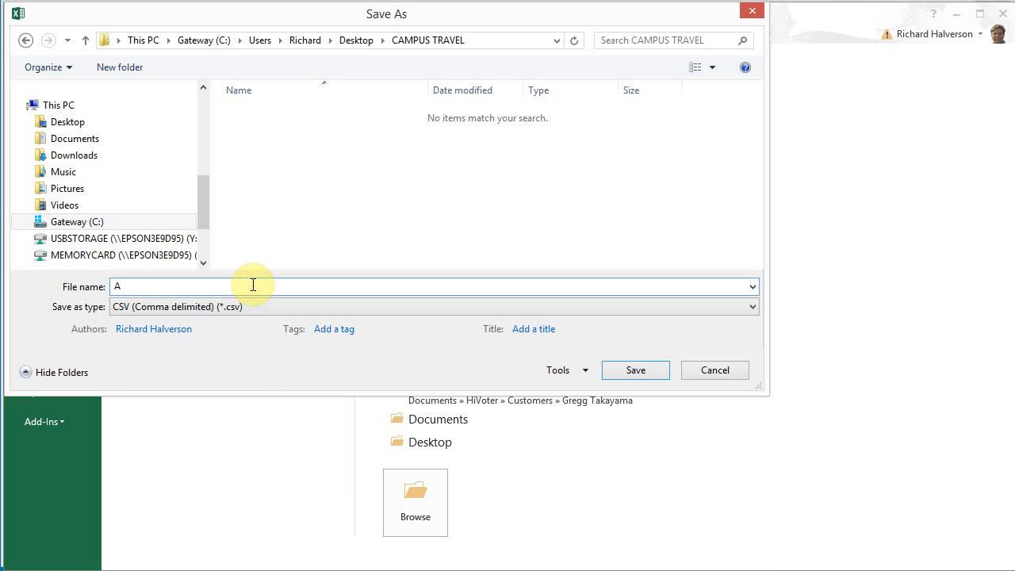
pyautogui.write('GENT')
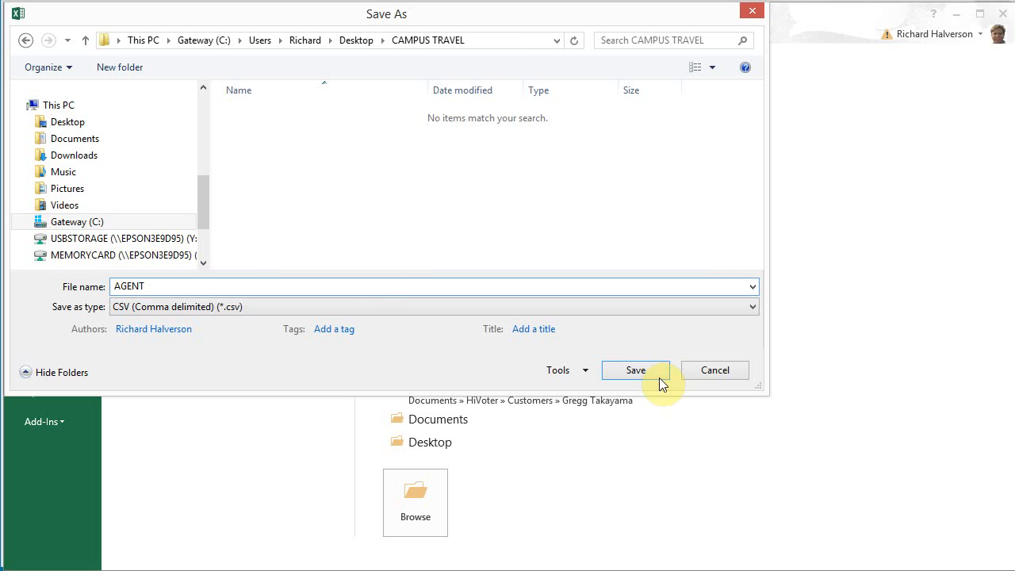
pyautogui.click(635, 370)
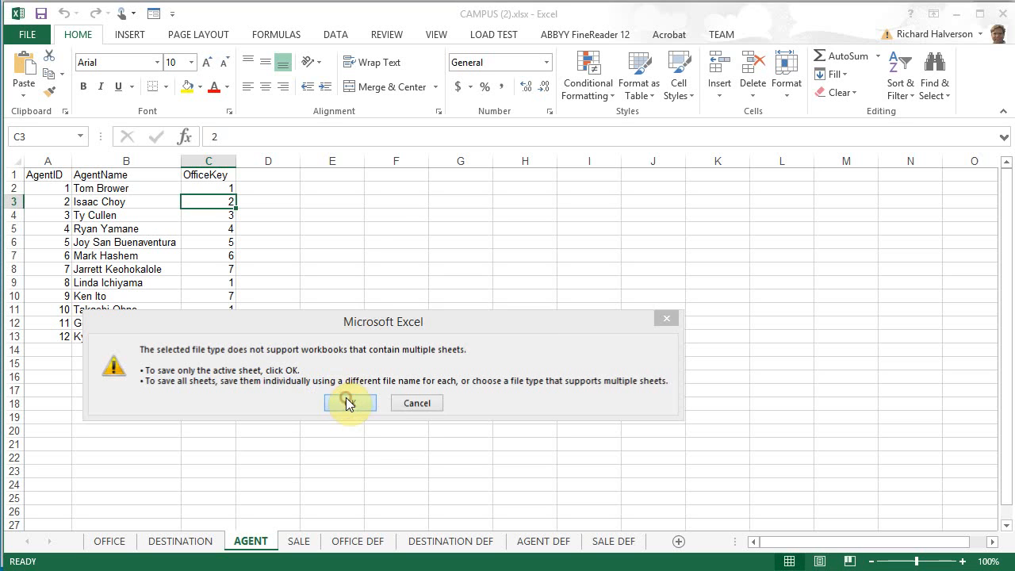
pyautogui.click(349, 403)
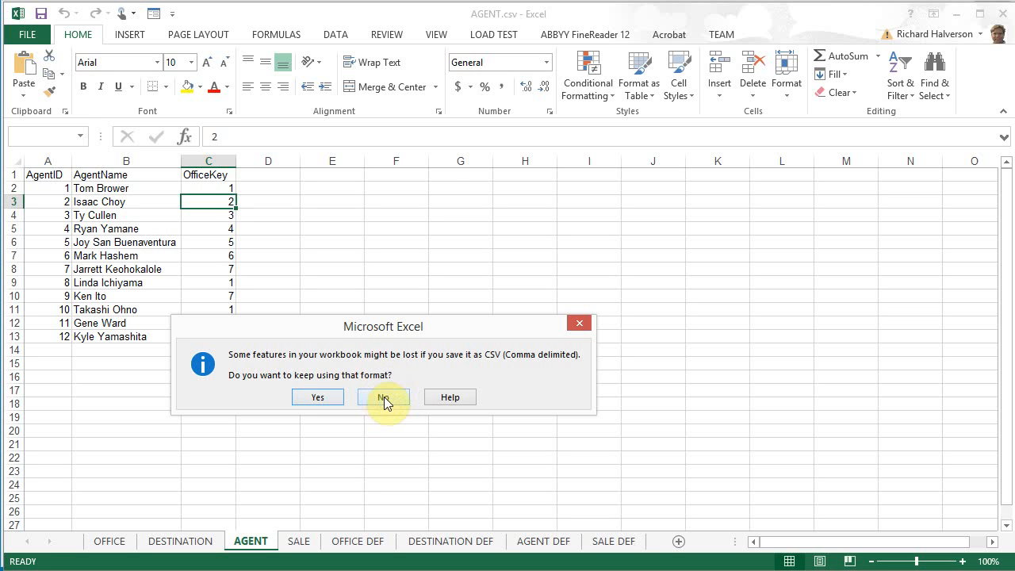
pyautogui.click(383, 396)
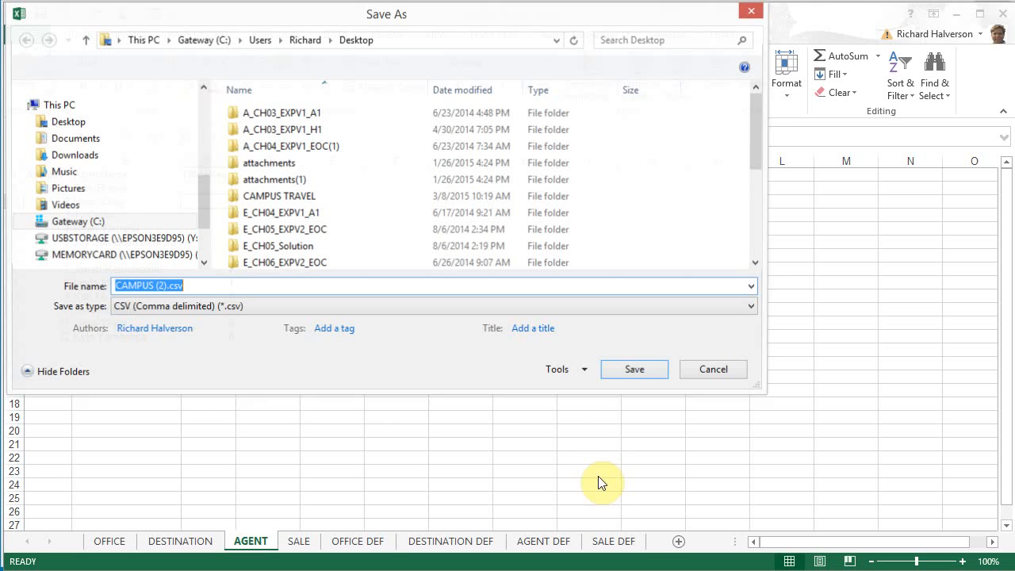
pyautogui.click(633, 368)
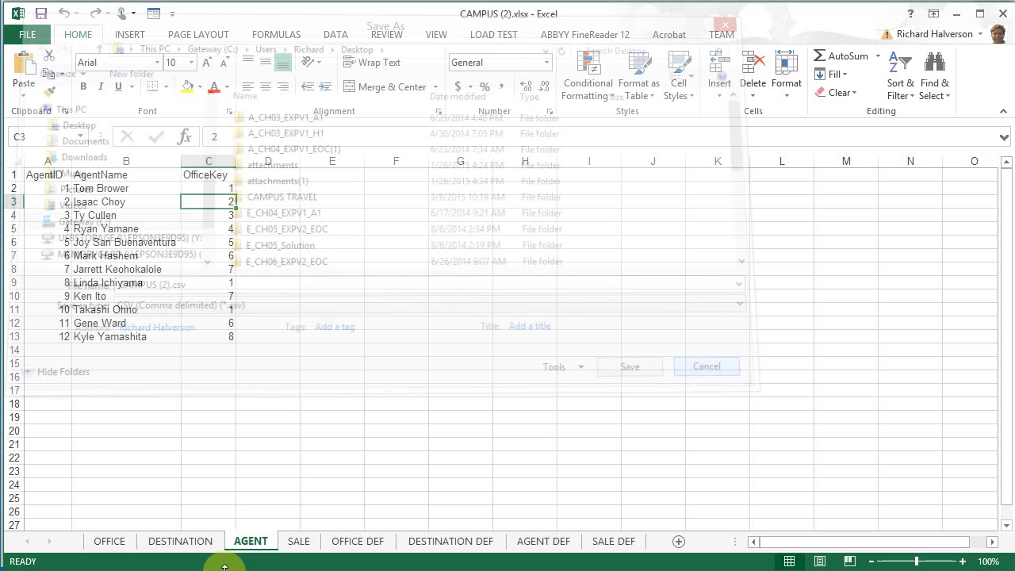
pyautogui.click(704, 365)
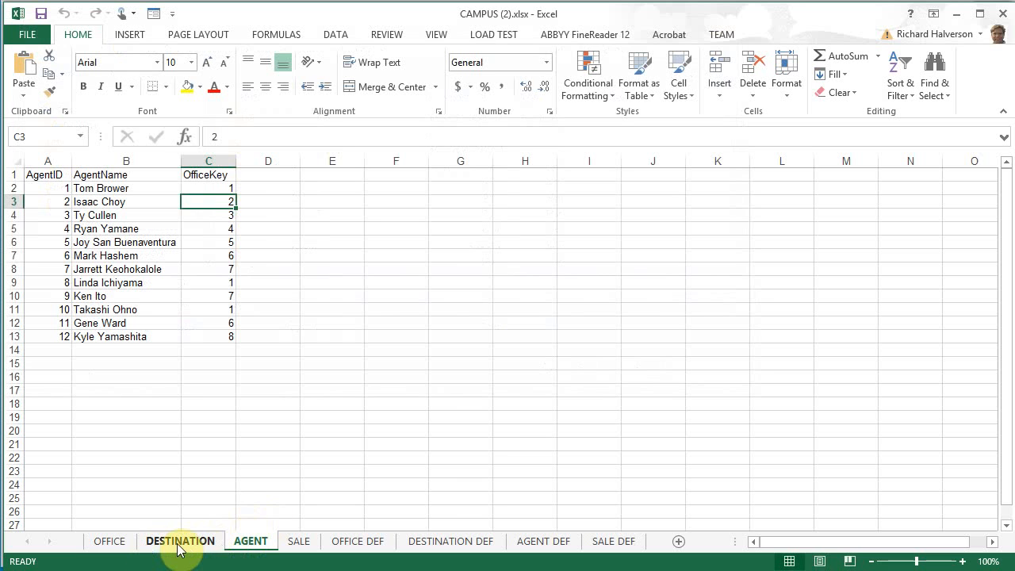
# Step: Save the DESTINATION sheet alone as DESTINATION.csv in CAMPUS TRAVEL, keeping CSV format
pyautogui.click(180, 541)
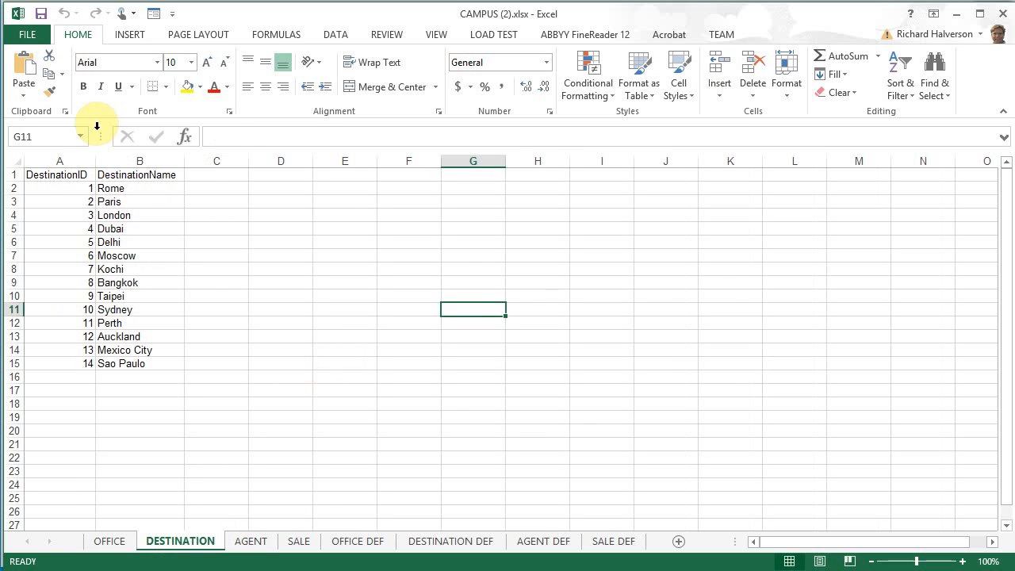
pyautogui.click(27, 34)
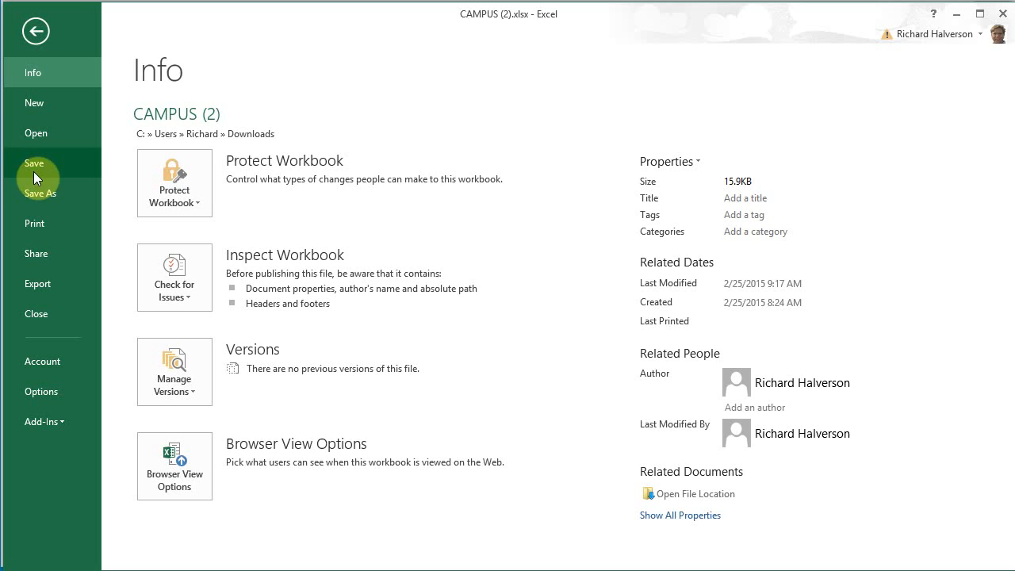
pyautogui.click(39, 193)
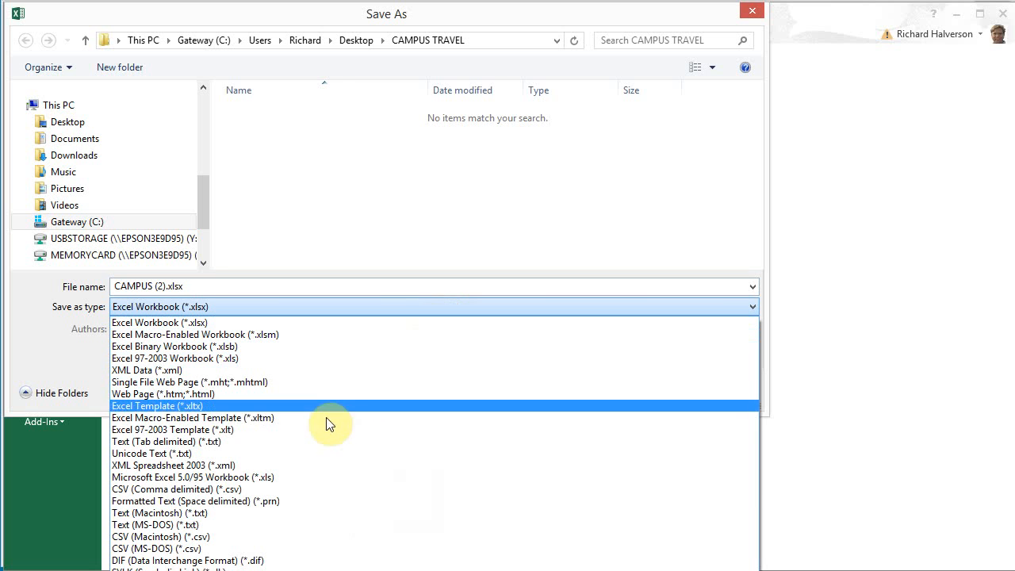
pyautogui.moveTo(282, 537)
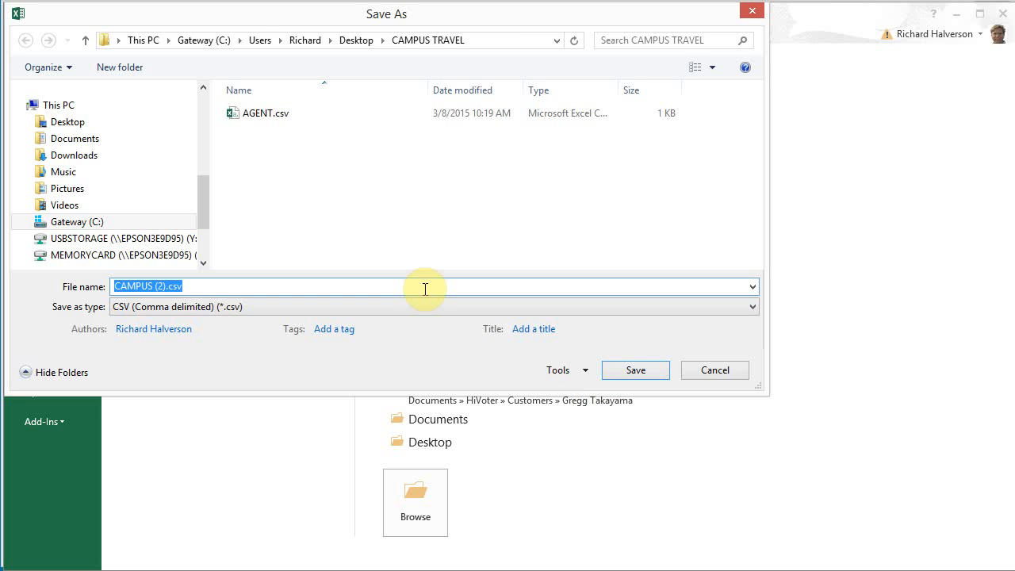
pyautogui.write('D')
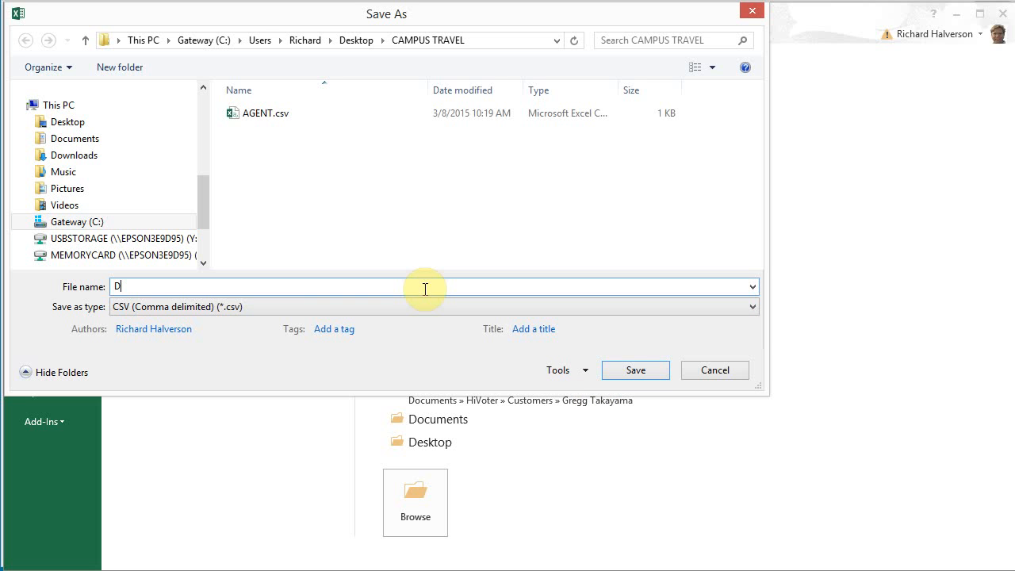
pyautogui.write('ESTINATION.csv')
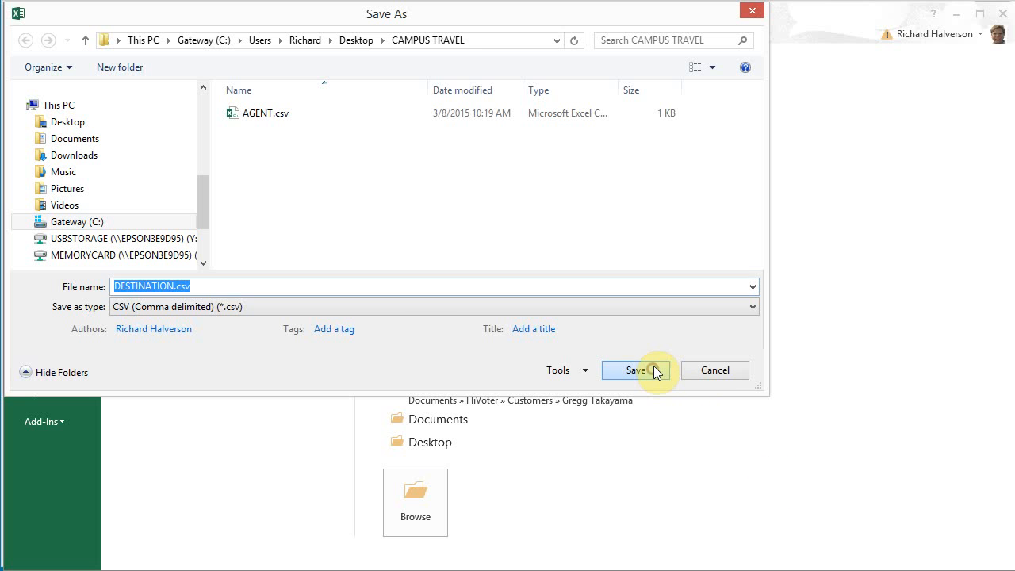
pyautogui.click(638, 369)
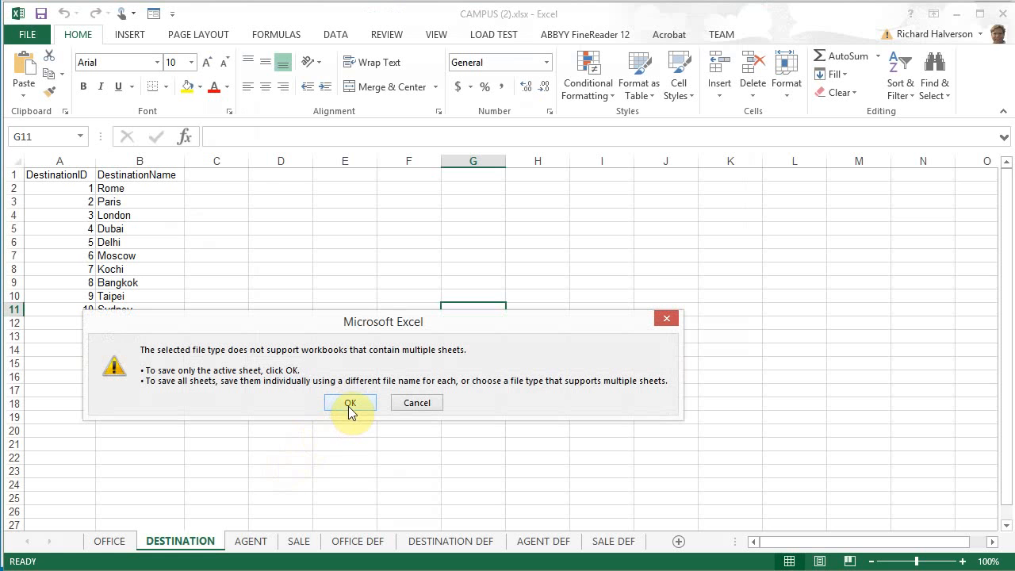
pyautogui.click(349, 402)
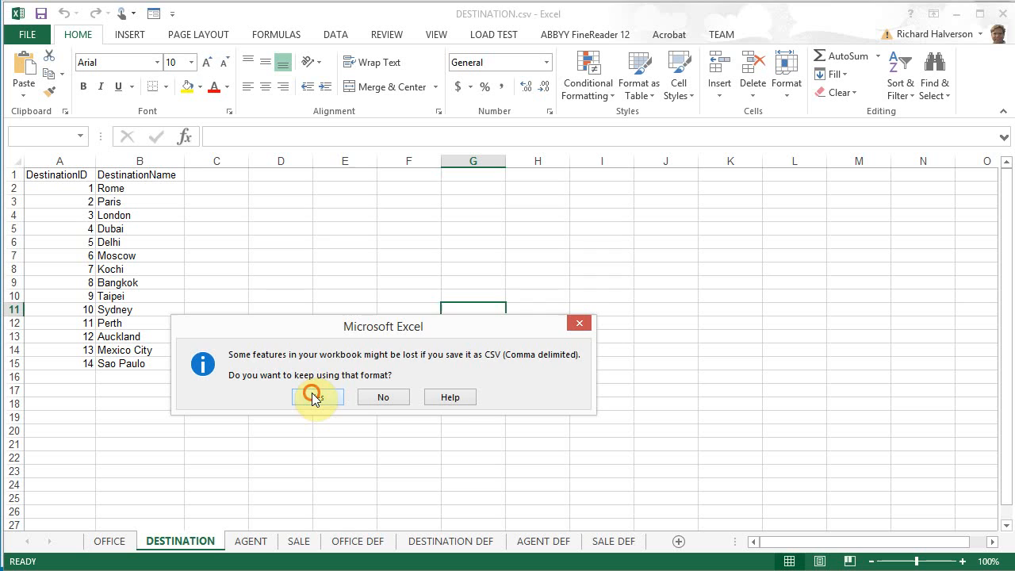
pyautogui.click(316, 397)
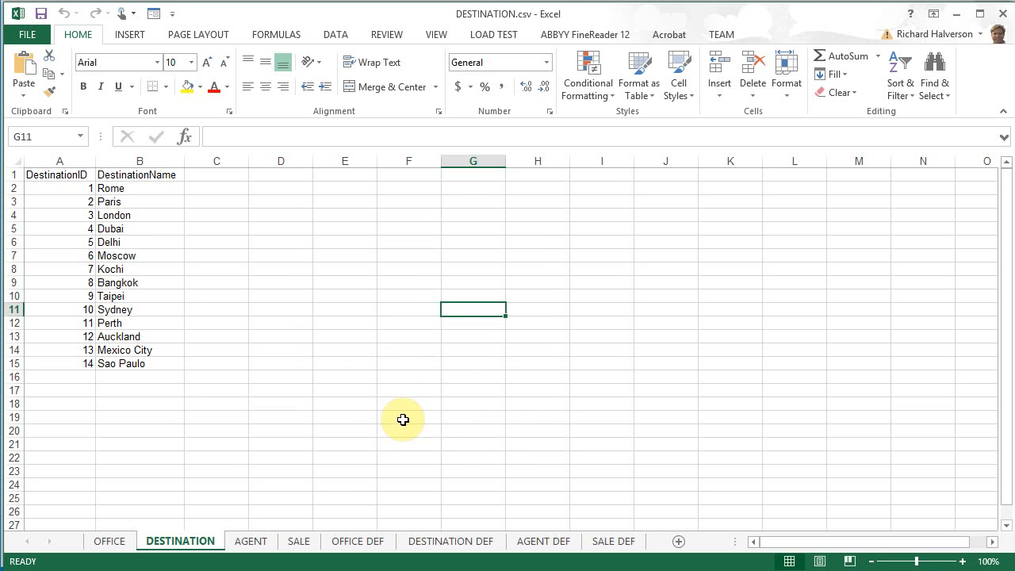
pyautogui.moveTo(326, 429)
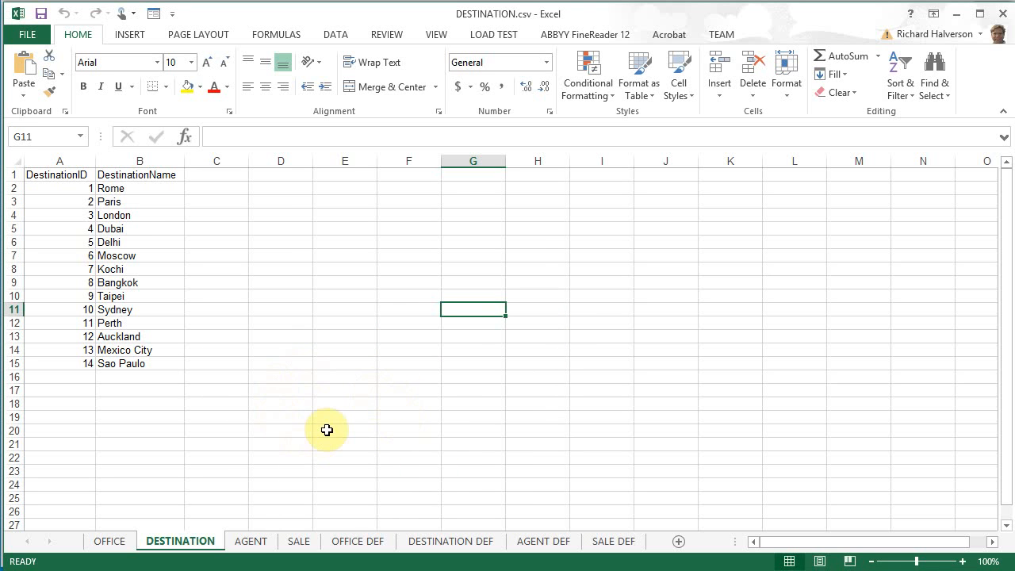
pyautogui.moveTo(234, 530)
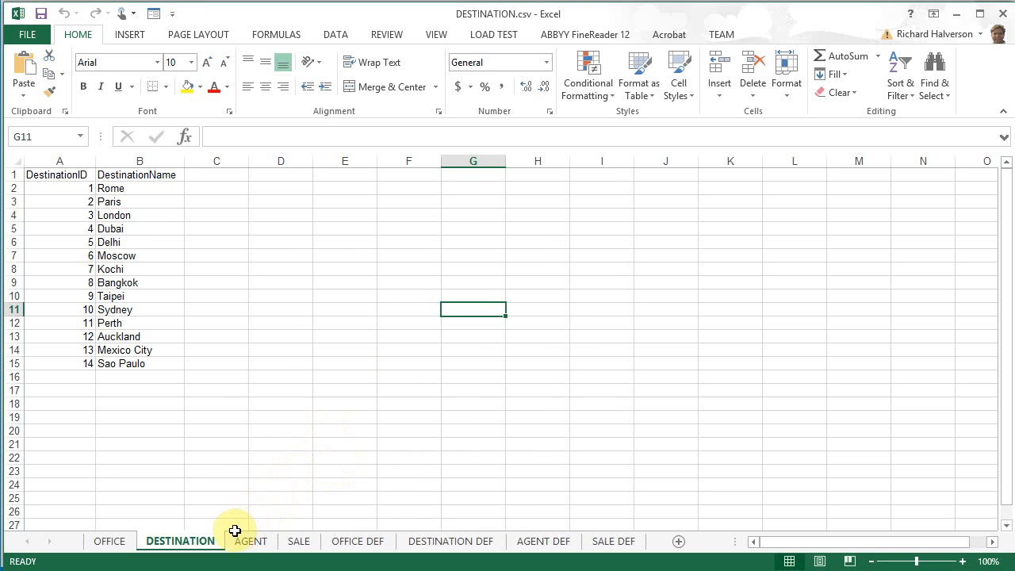
pyautogui.moveTo(110, 541)
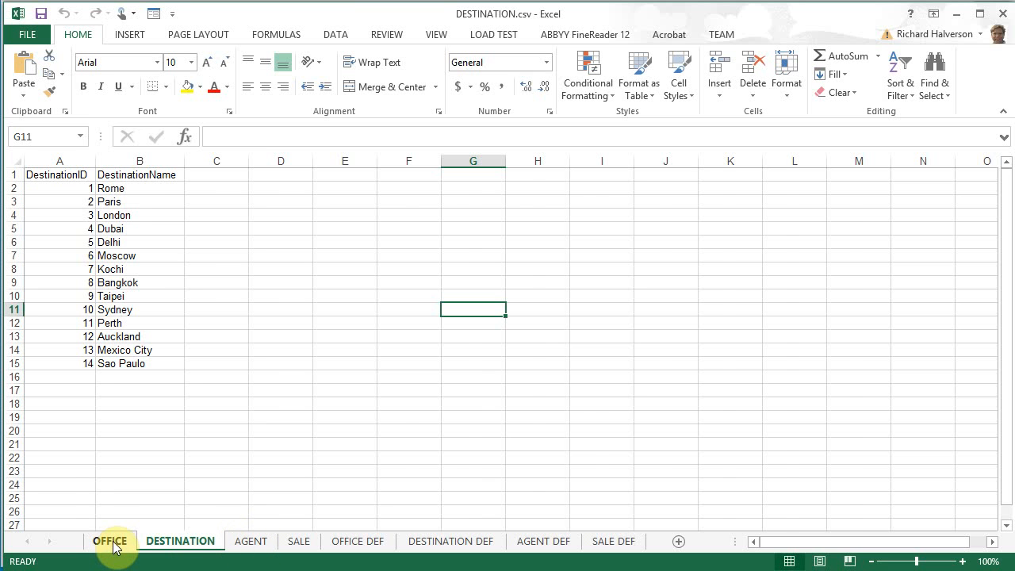
# Step: Save the OFFICE sheet as OFFICE.csv in CAMPUS TRAVEL, then switch to the SALE sheet
pyautogui.click(110, 541)
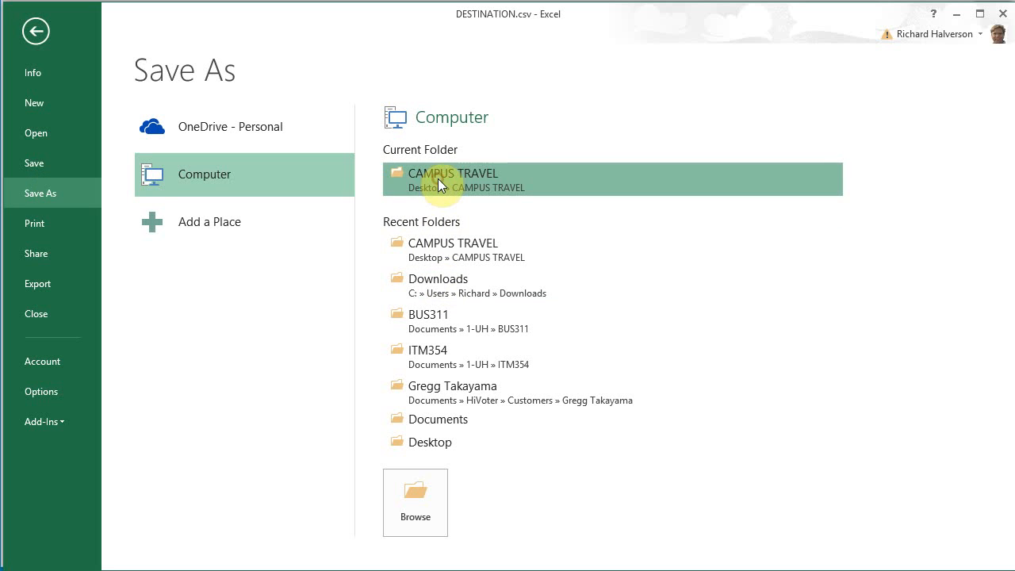
pyautogui.click(452, 179)
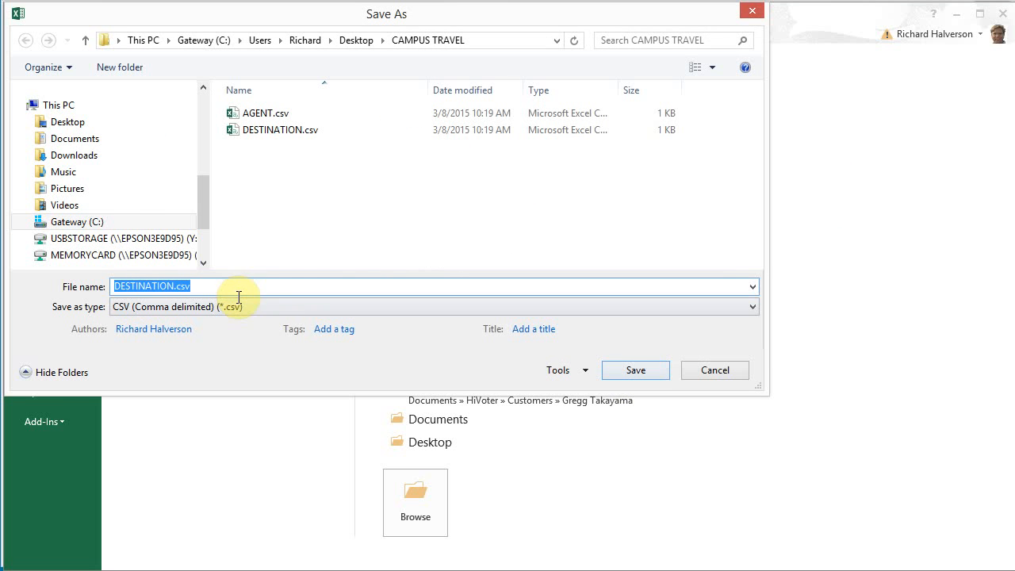
pyautogui.write('O')
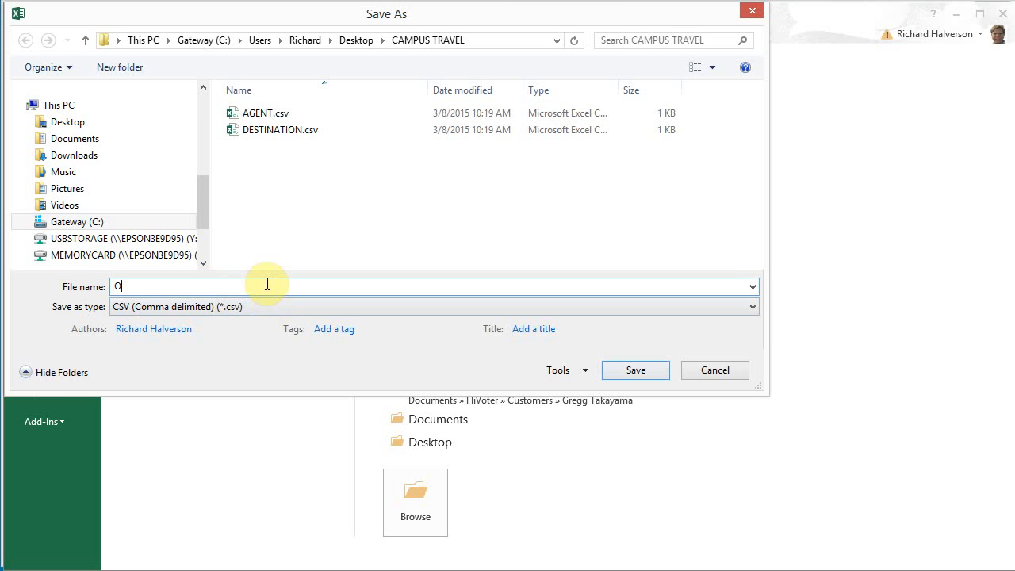
pyautogui.write('FFICE')
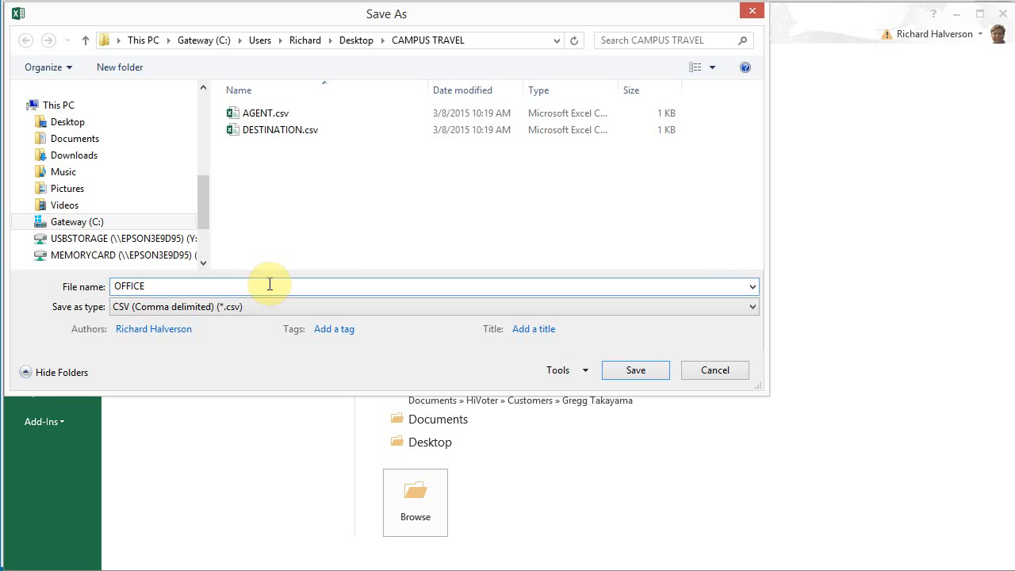
pyautogui.click(635, 370)
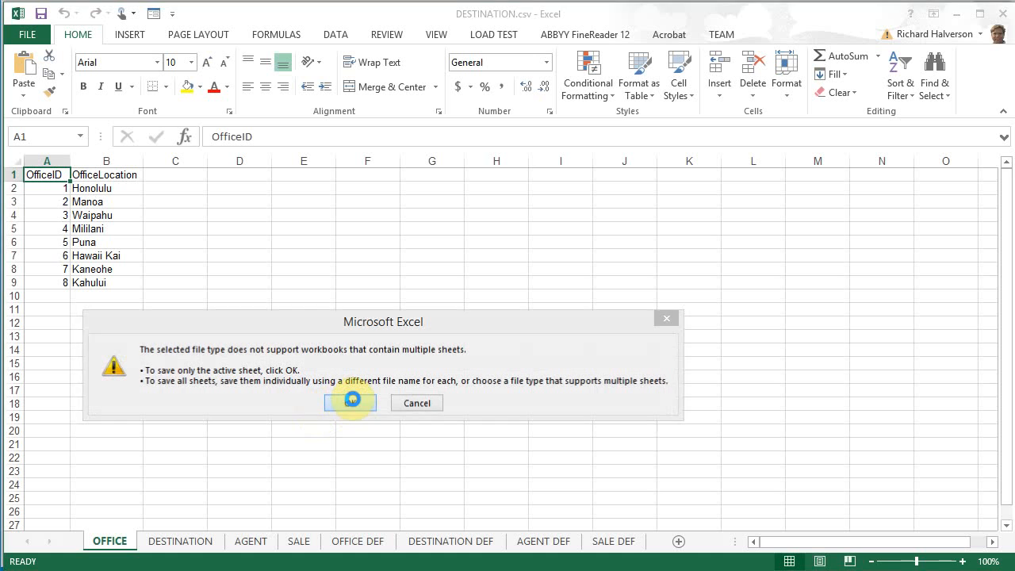
pyautogui.click(349, 402)
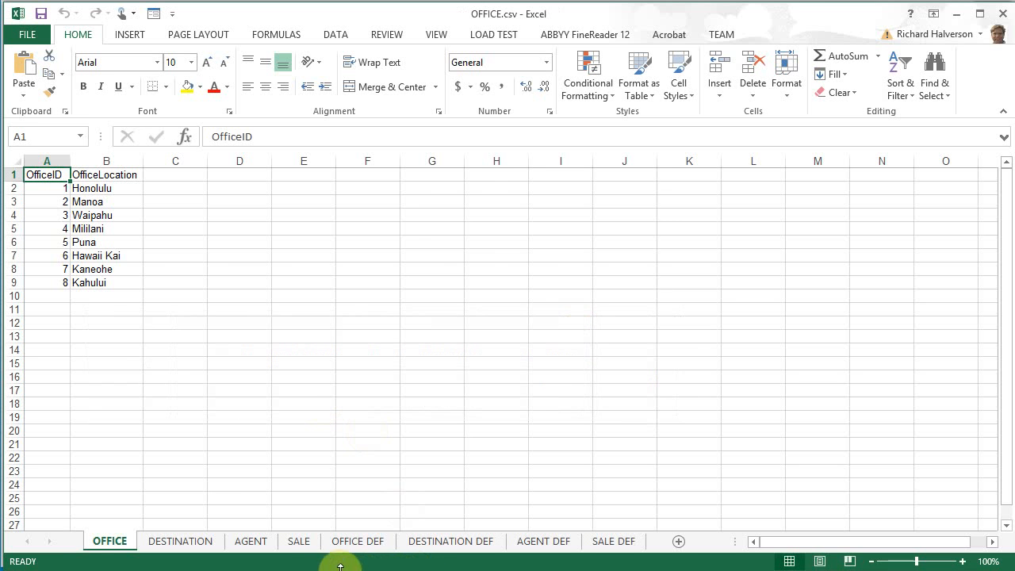
pyautogui.click(298, 540)
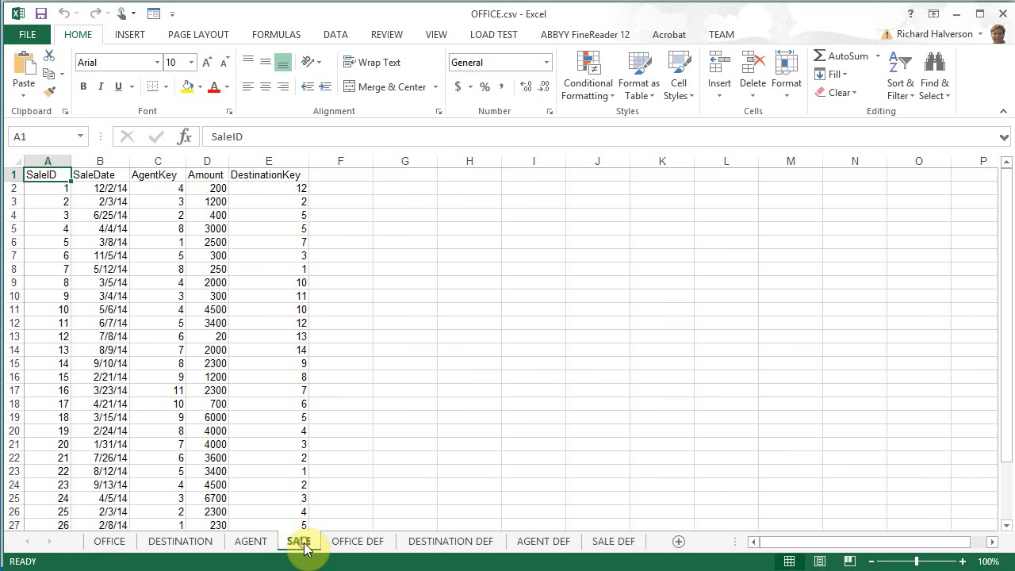
pyautogui.click(396, 28)
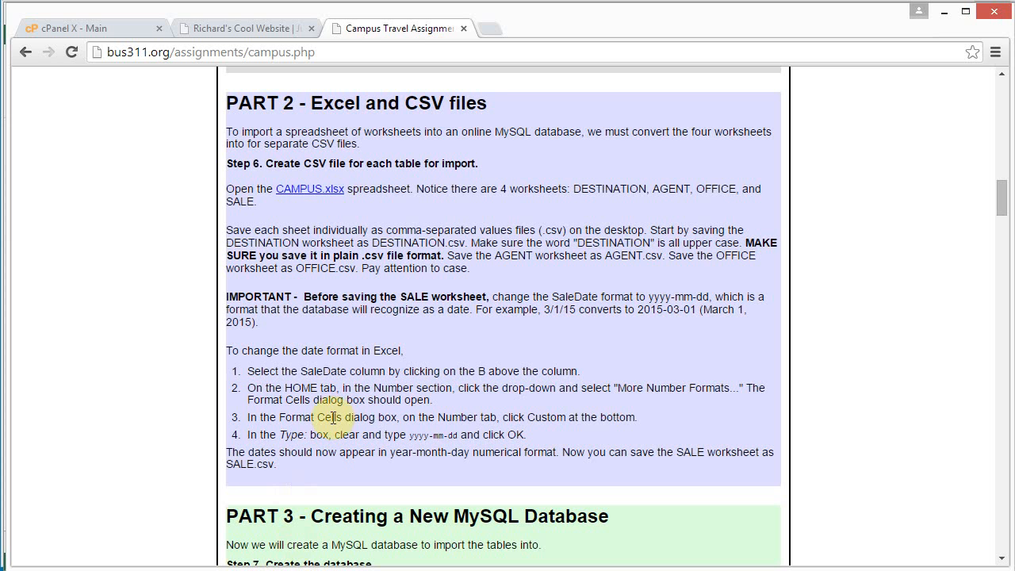
pyautogui.moveTo(323, 351)
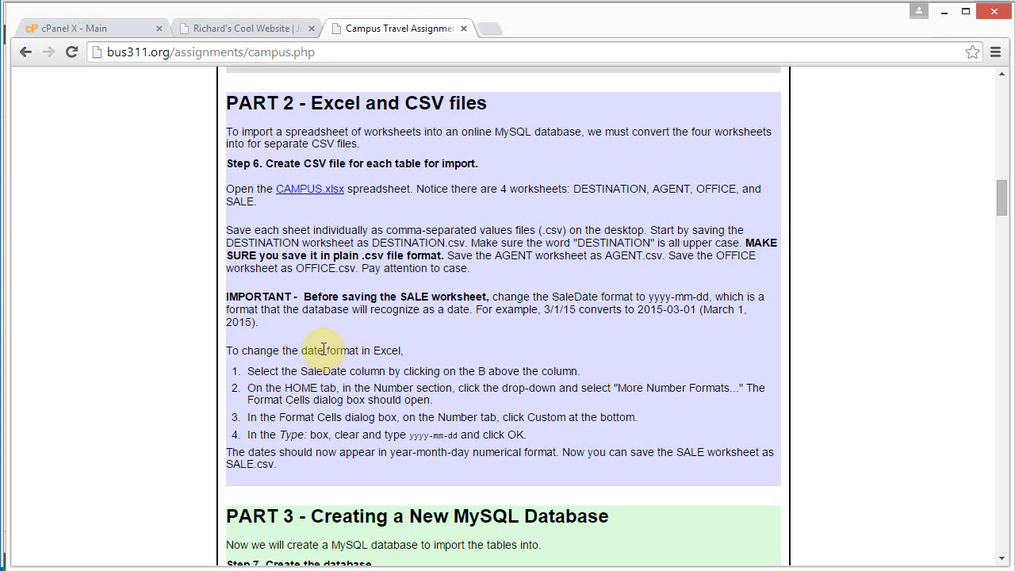
pyautogui.moveTo(411, 434)
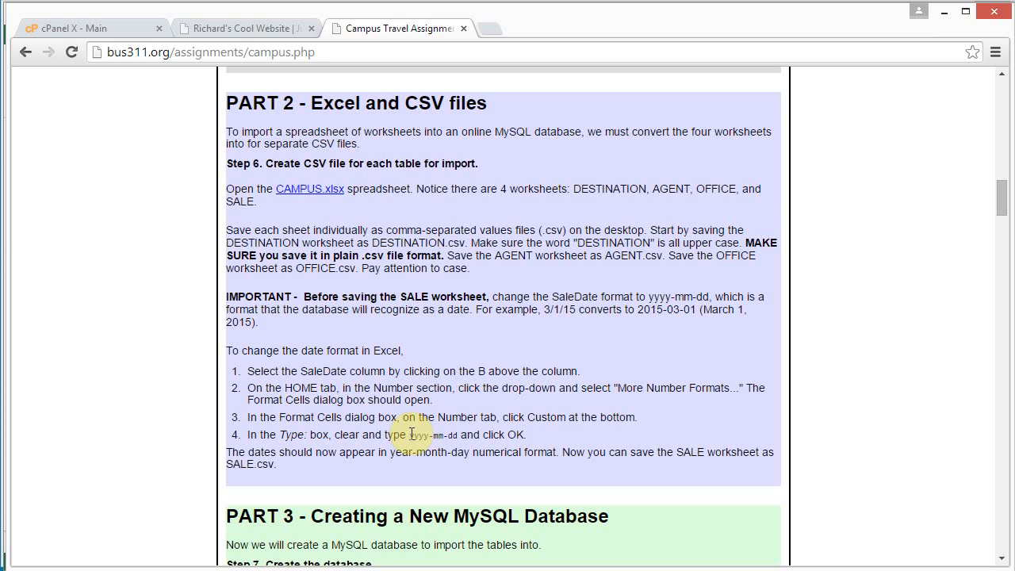
pyautogui.doubleClick(432, 434)
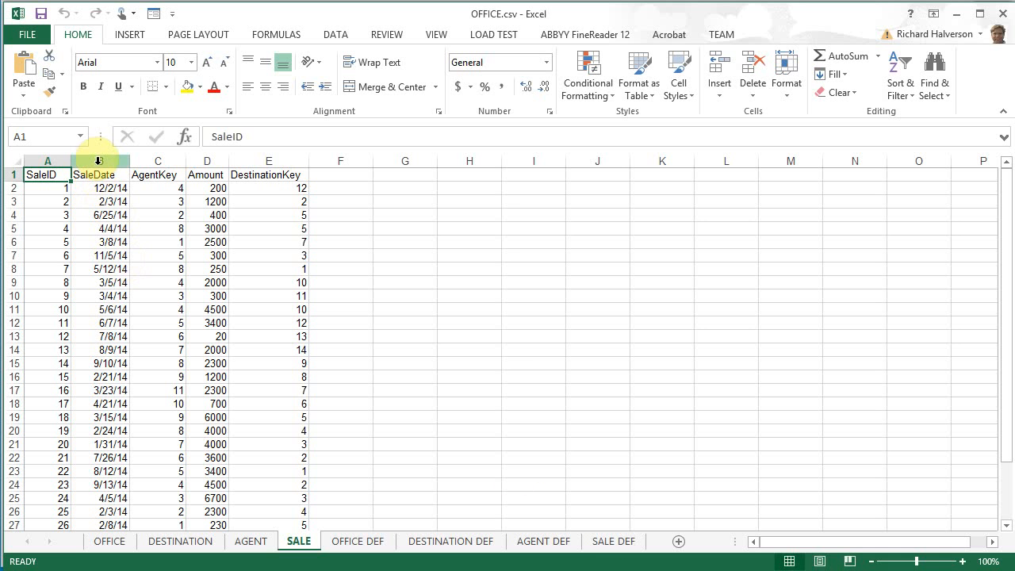
# Step: Give SaleDate column B the custom number format yyyy-mm-dd
pyautogui.click(98, 160)
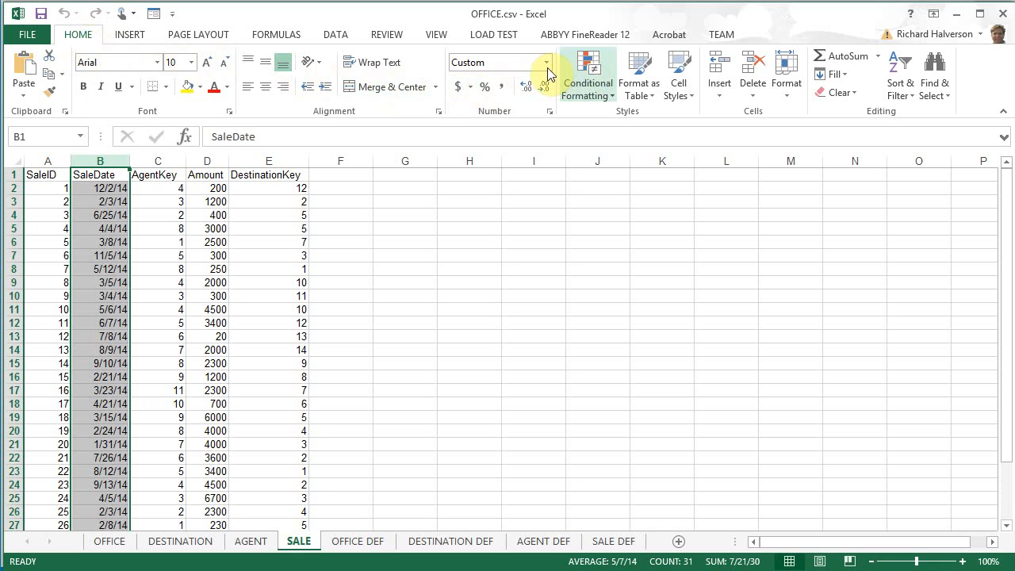
pyautogui.moveTo(545, 62)
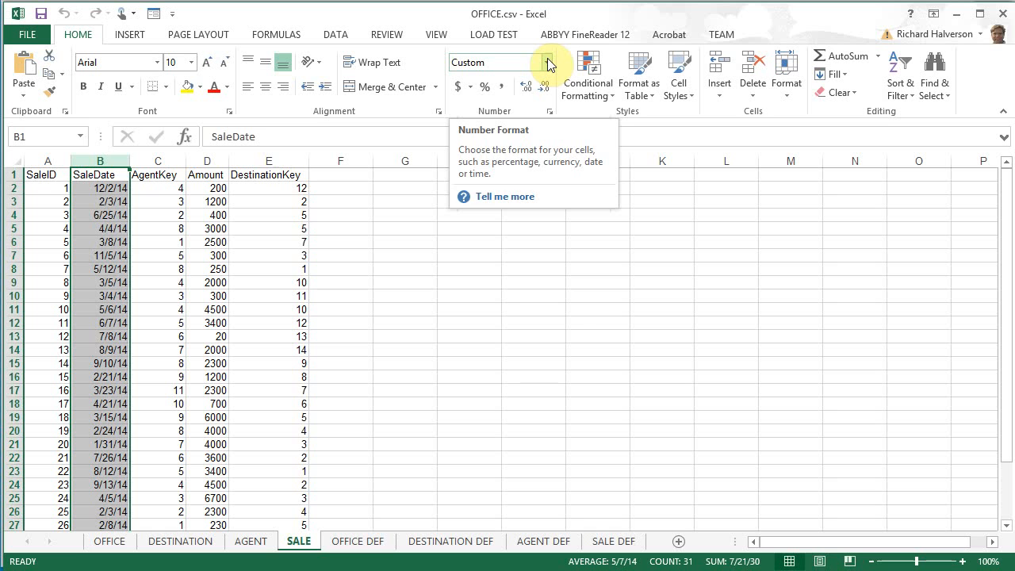
pyautogui.click(544, 62)
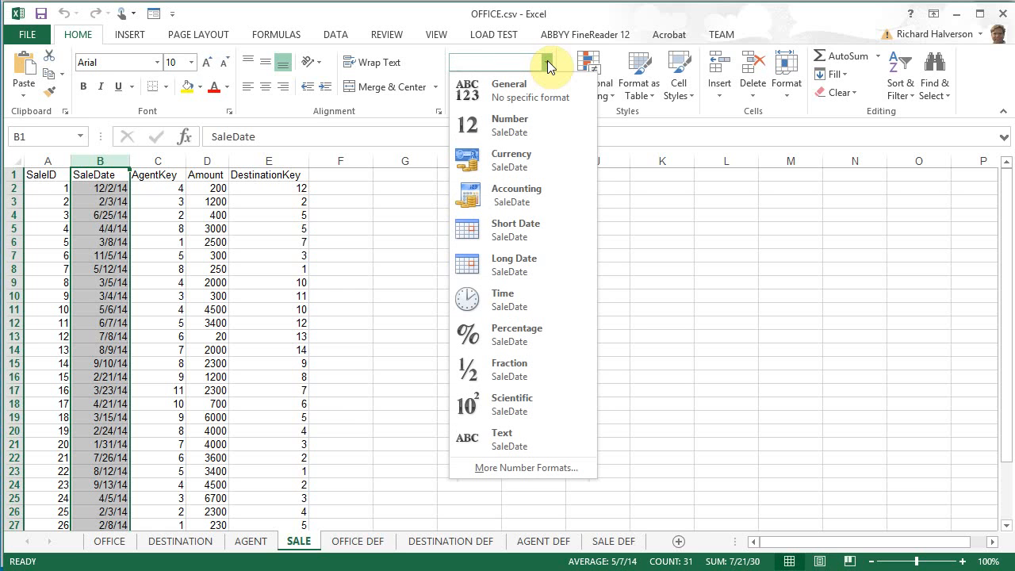
pyautogui.moveTo(523, 467)
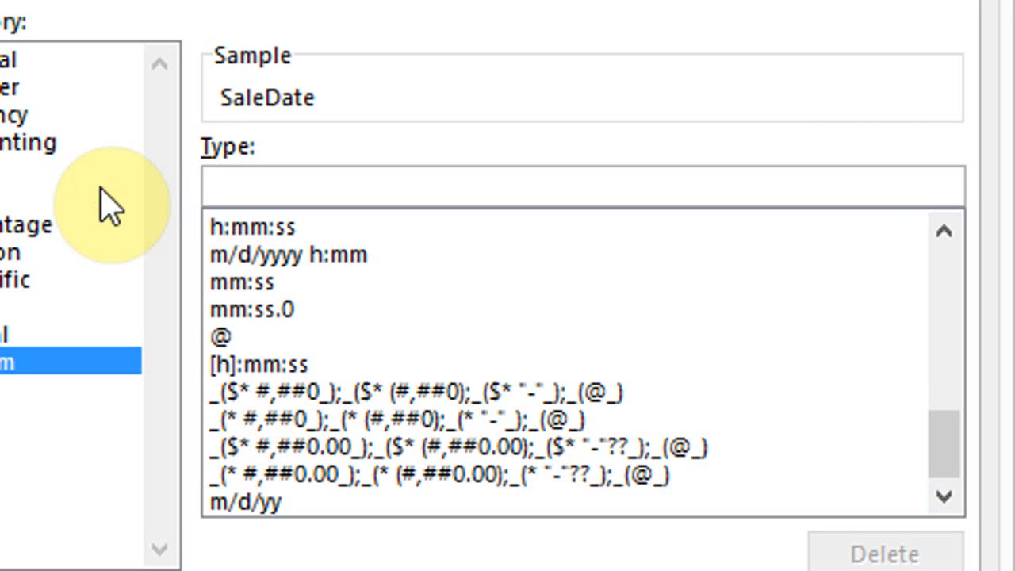
pyautogui.write('YYYY')
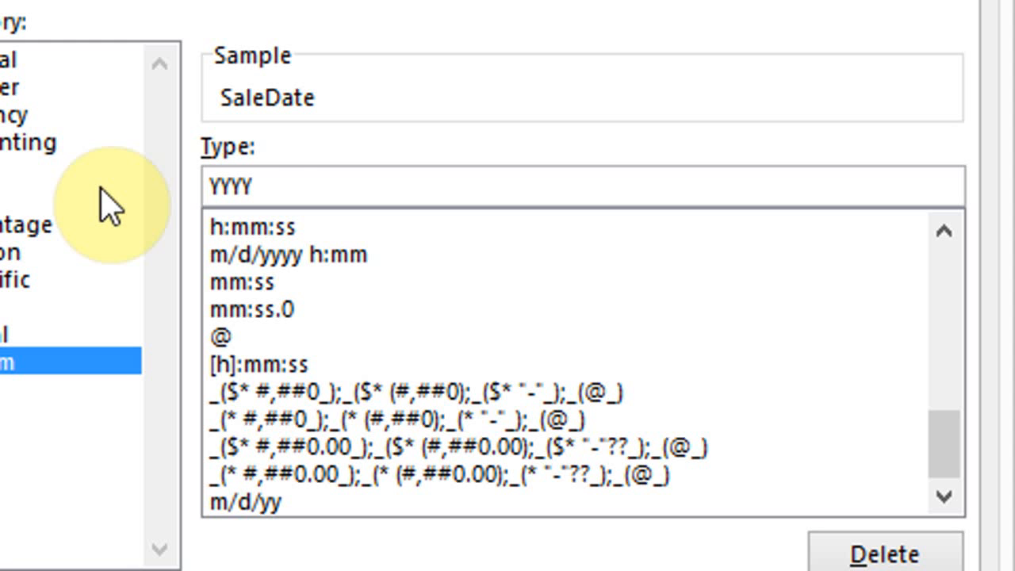
pyautogui.write('-MM-')
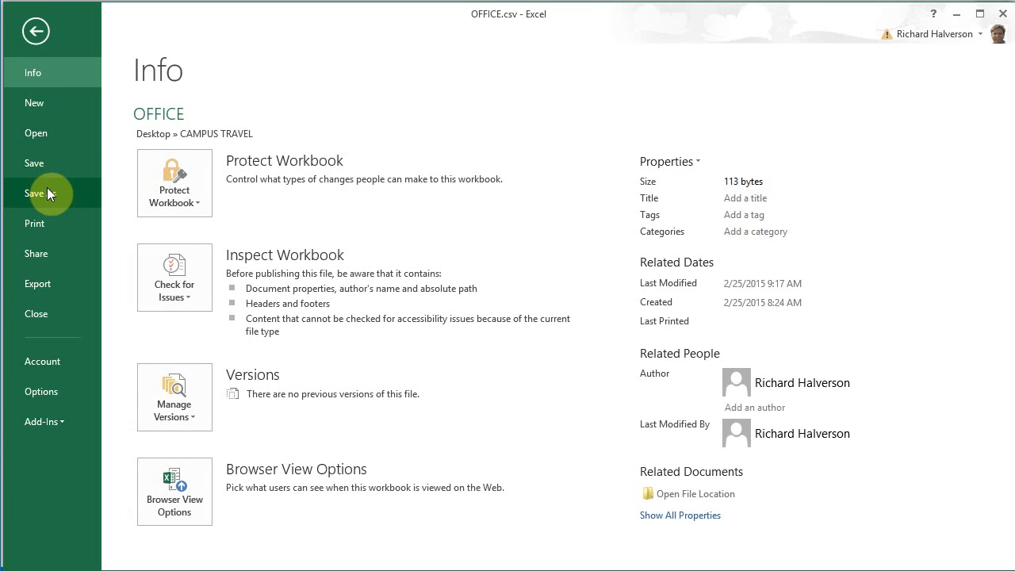
# Step: Save only the active SALE sheet as SALE.csv in the CAMPUS TRAVEL folder
pyautogui.click(40, 193)
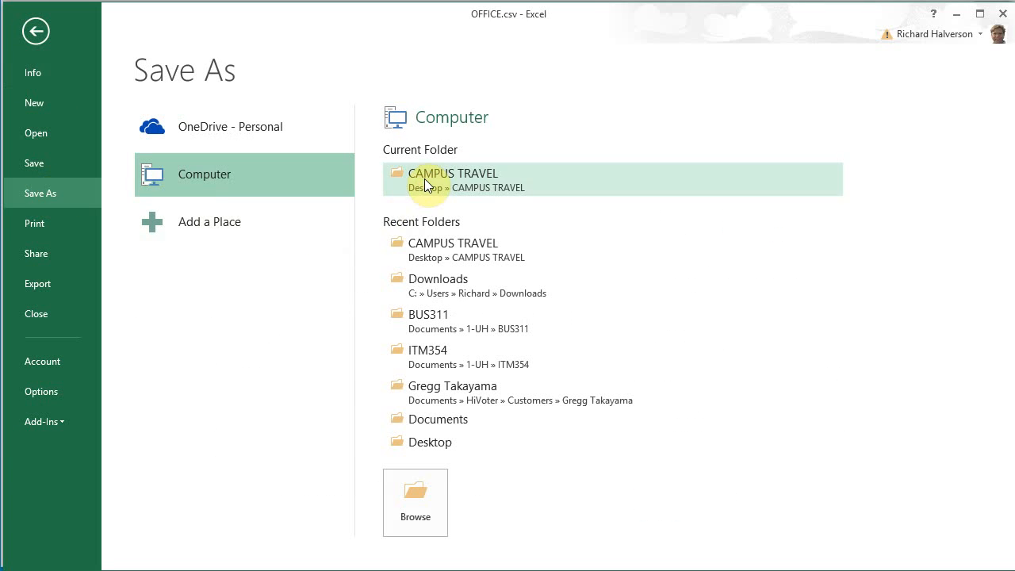
pyautogui.click(453, 173)
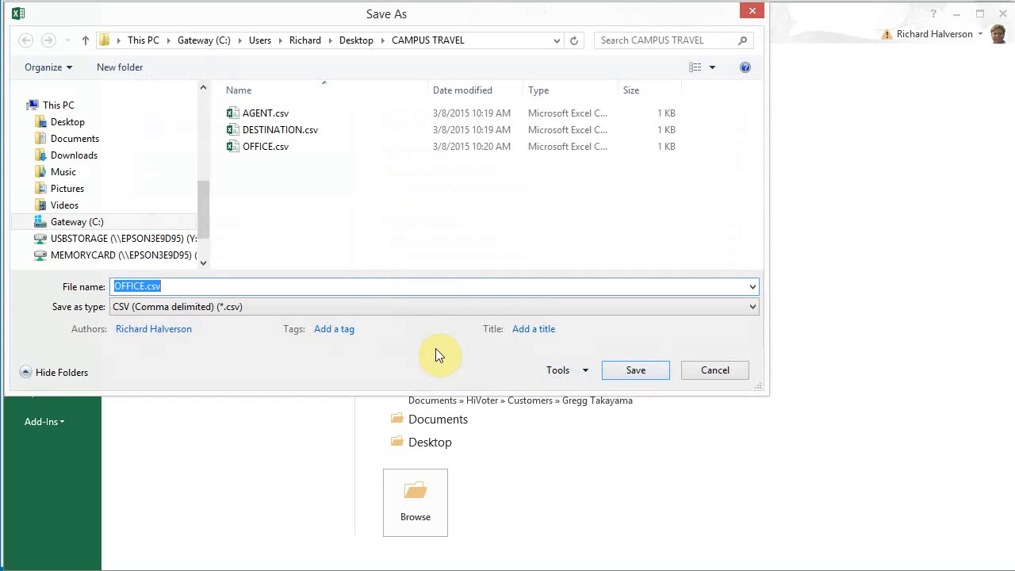
pyautogui.write('SAL')
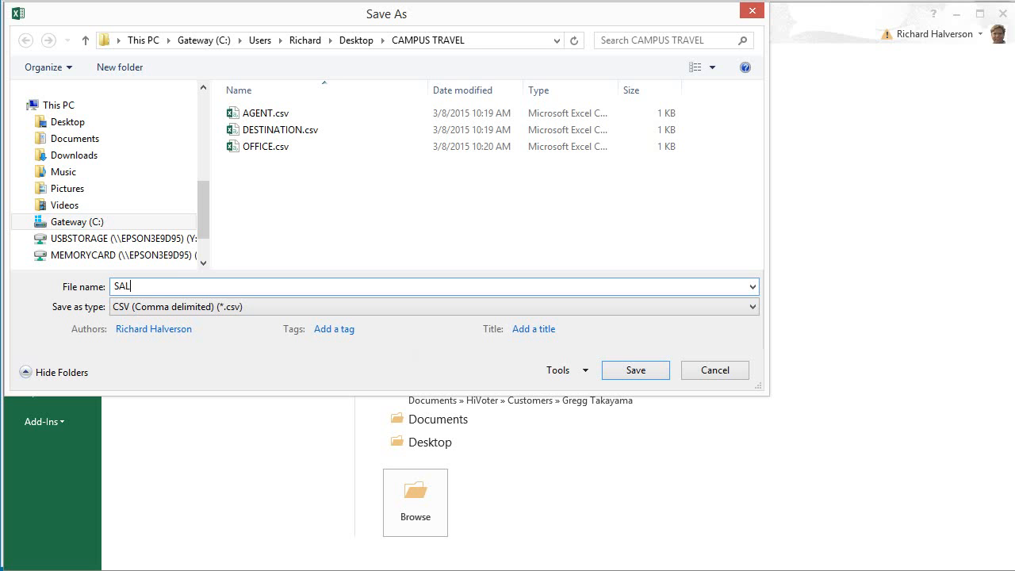
pyautogui.write('E')
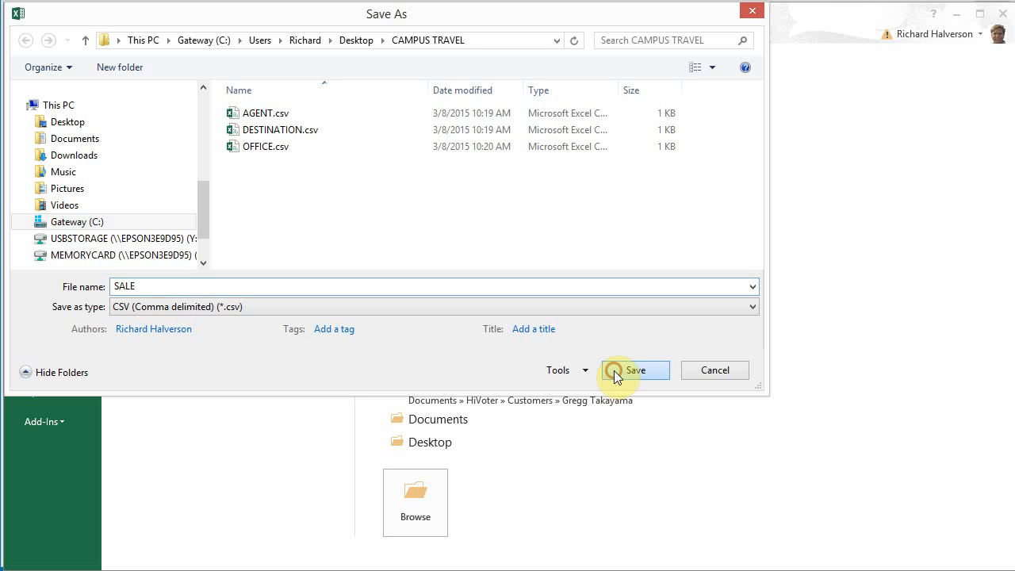
pyautogui.click(634, 370)
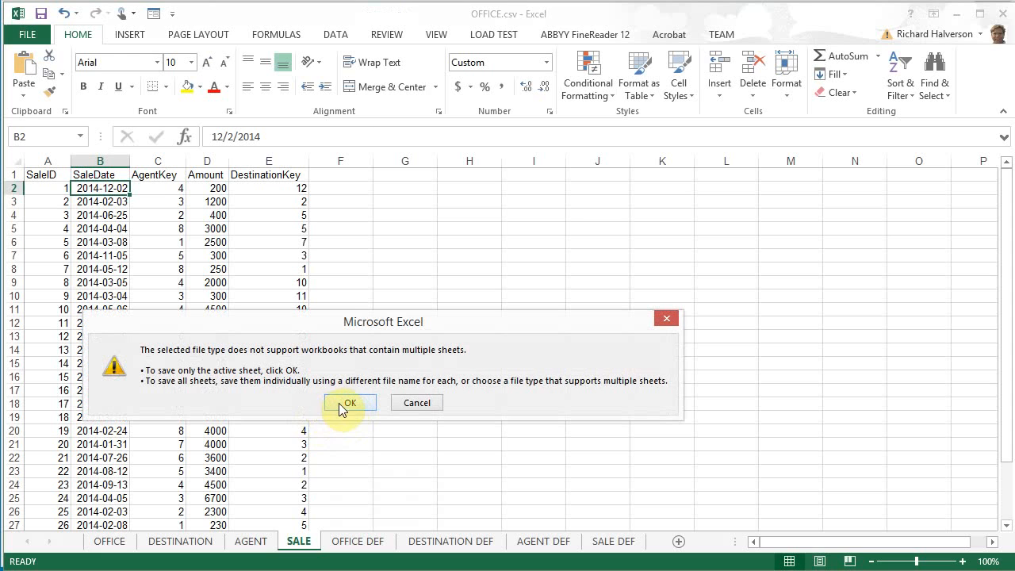
pyautogui.click(349, 403)
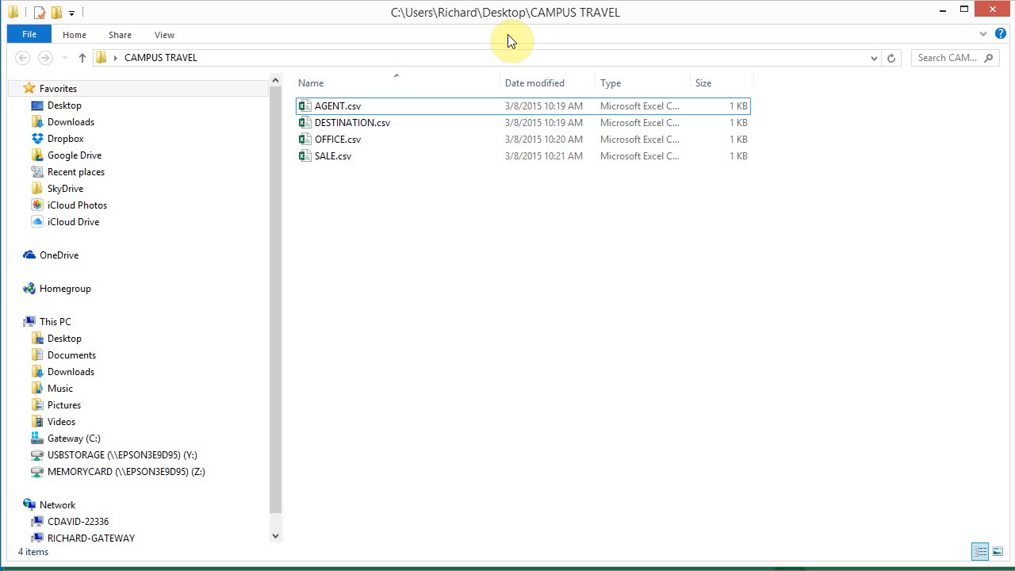
# Step: Select AGENT.csv and SALE.csv in the CAMPUS TRAVEL folder to verify them
pyautogui.click(352, 122)
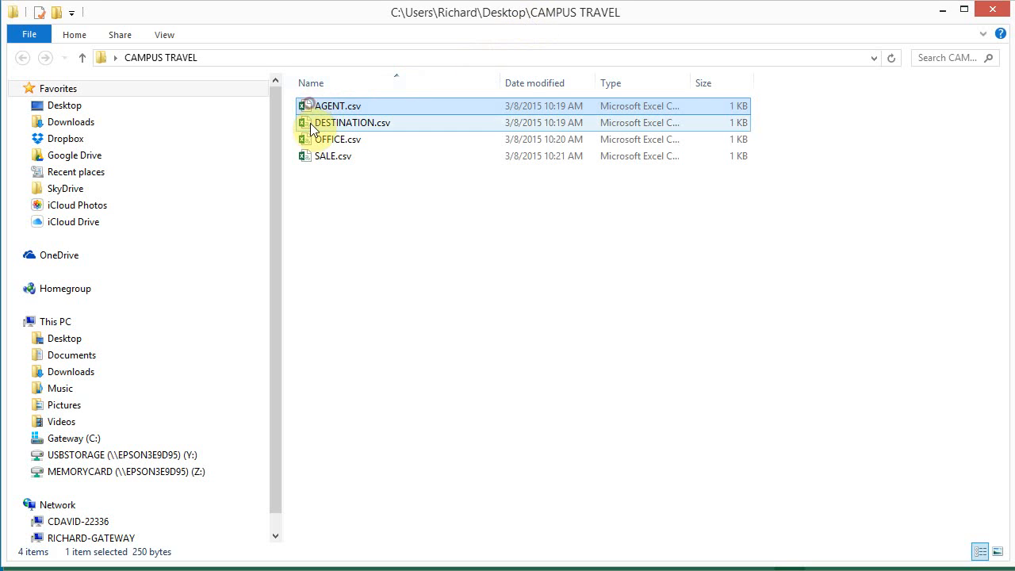
pyautogui.click(332, 156)
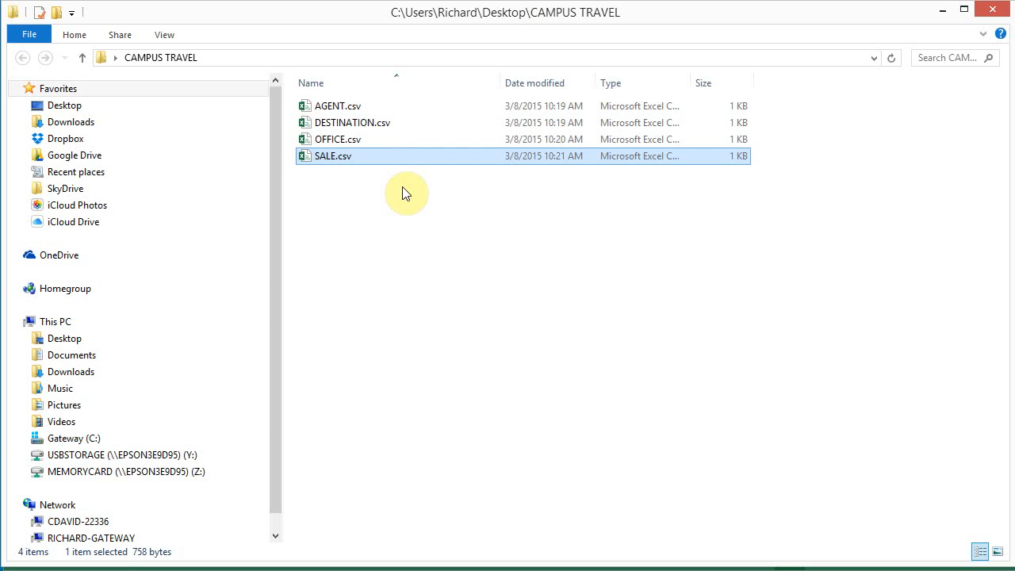